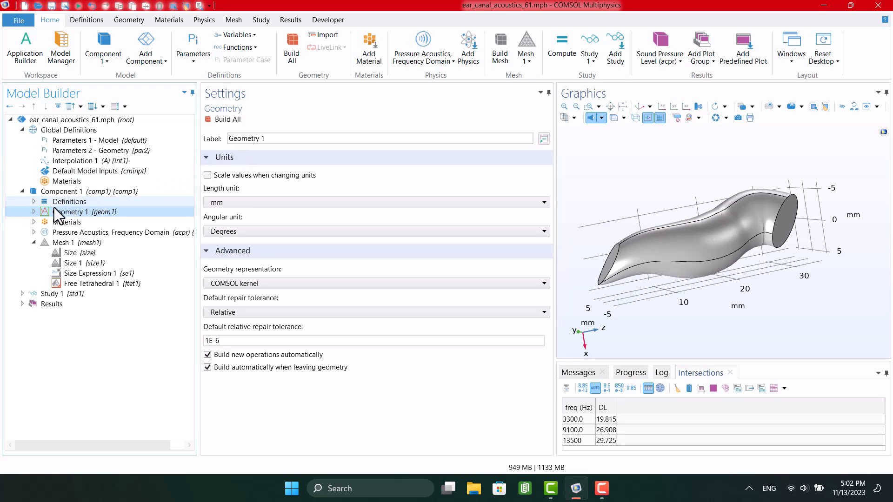
# - View the Input Impedance plot and its settings, then the Transfer Impedance plot
pyautogui.click(34, 212)
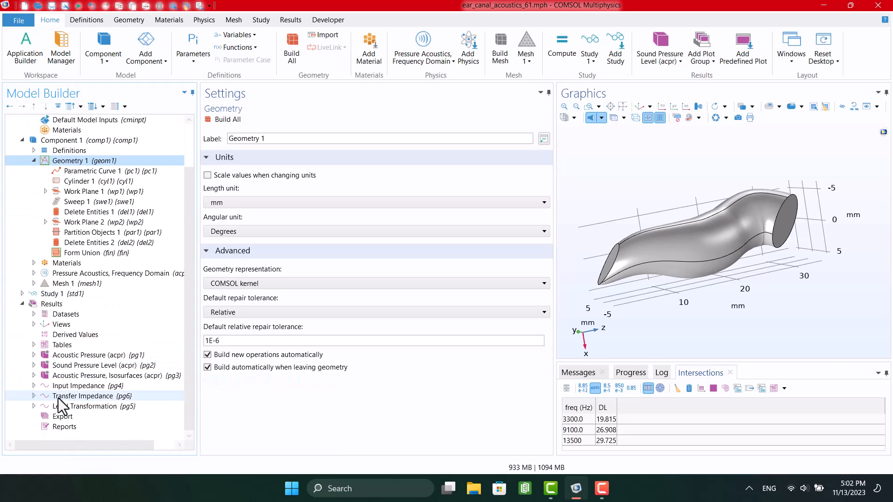
pyautogui.click(88, 386)
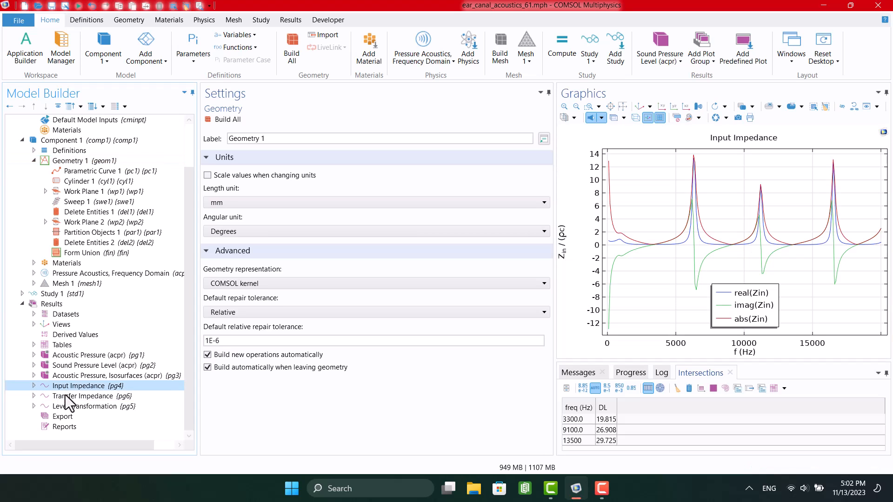
pyautogui.click(88, 386)
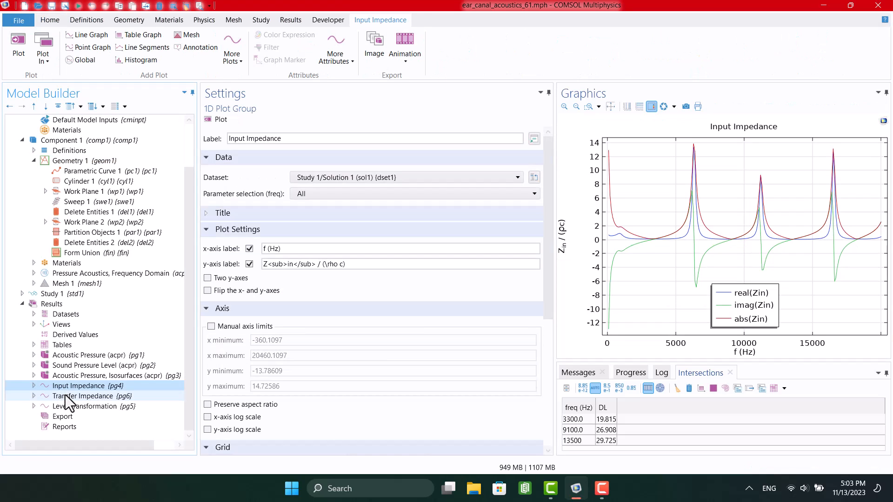
pyautogui.click(87, 395)
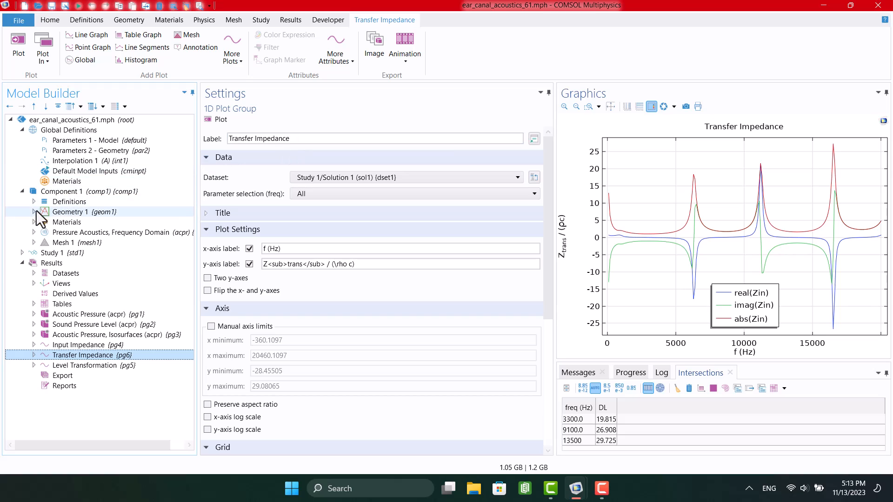
# - Export Geometry 1 of the ear canal model to a .mphbin file
pyautogui.click(84, 212)
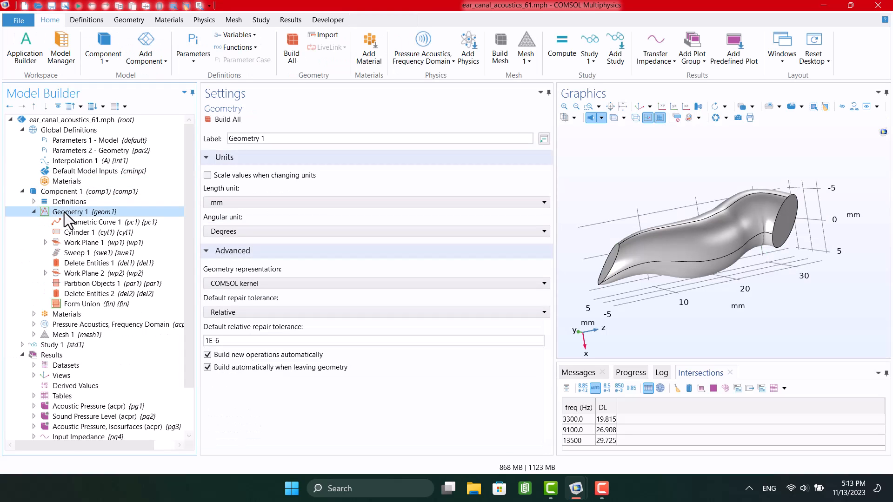
pyautogui.rightClick(71, 211)
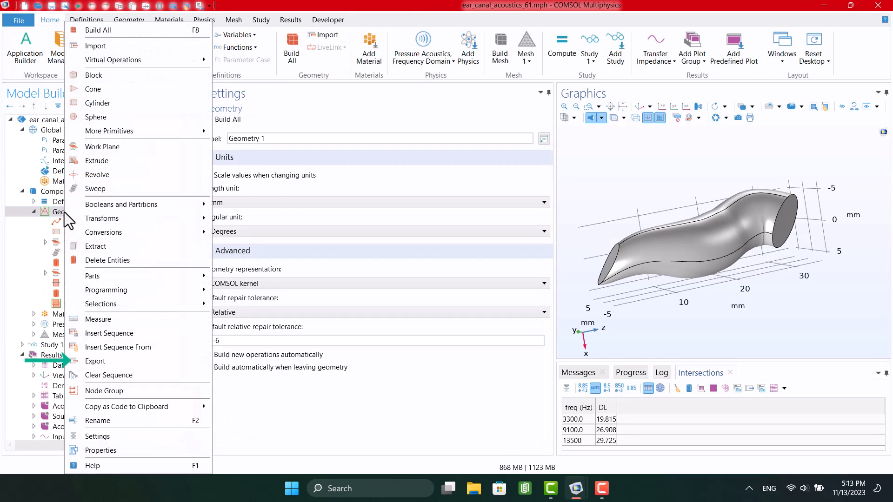
pyautogui.moveTo(104, 150)
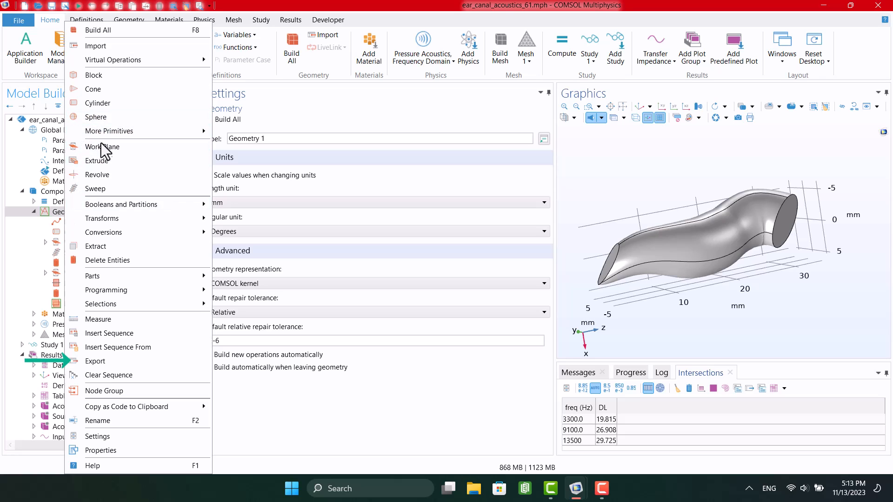
pyautogui.click(95, 361)
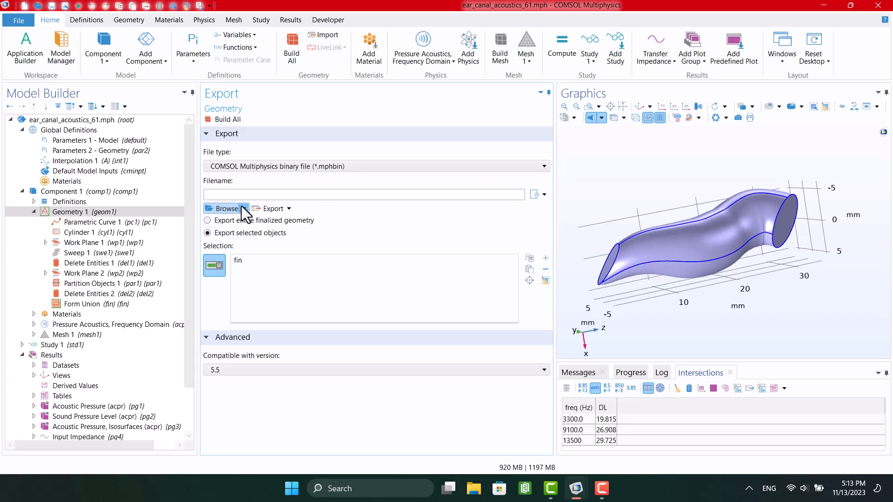
pyautogui.click(242, 208)
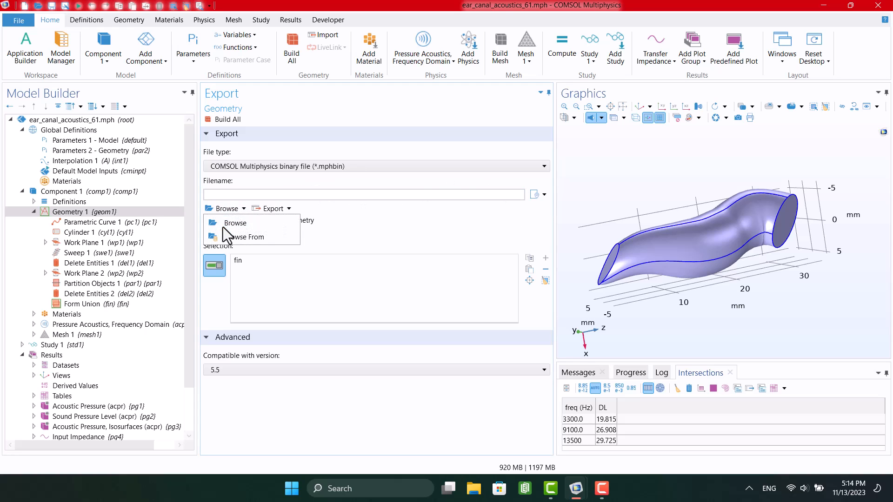
pyautogui.click(235, 223)
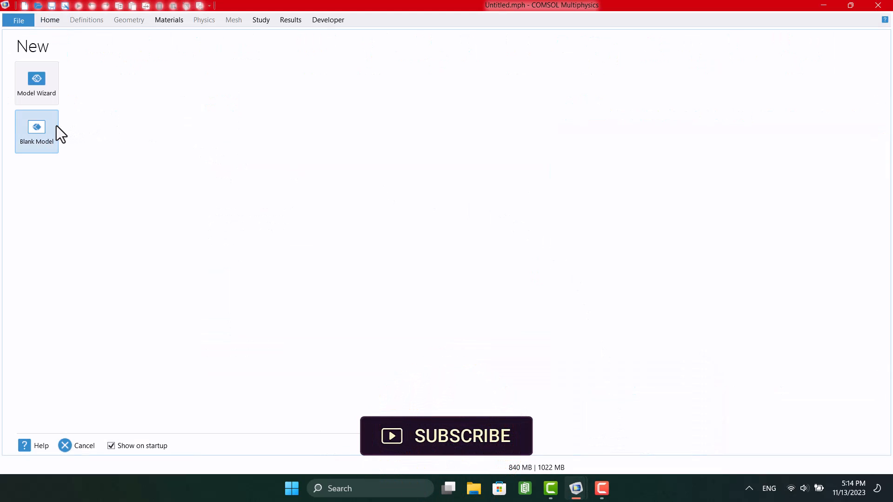
# - Start a Blank Model, add a component, and import Untitled.mphbin into Geometry 1
pyautogui.click(36, 131)
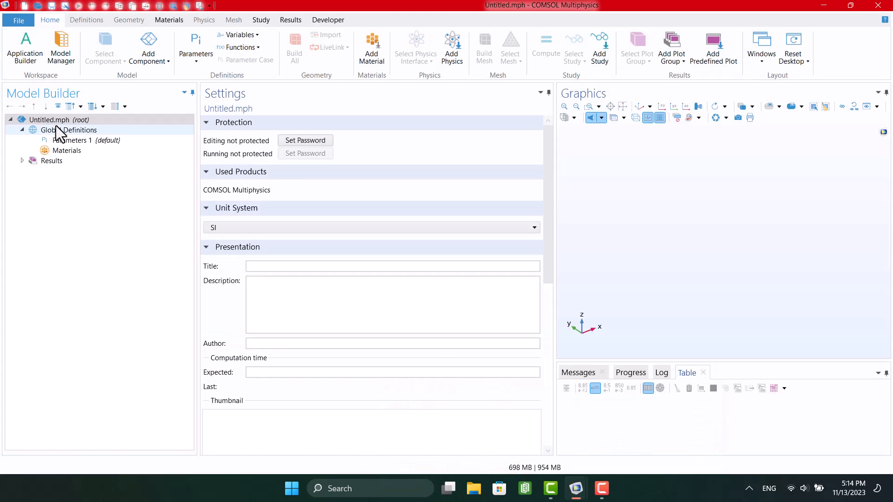
pyautogui.click(149, 49)
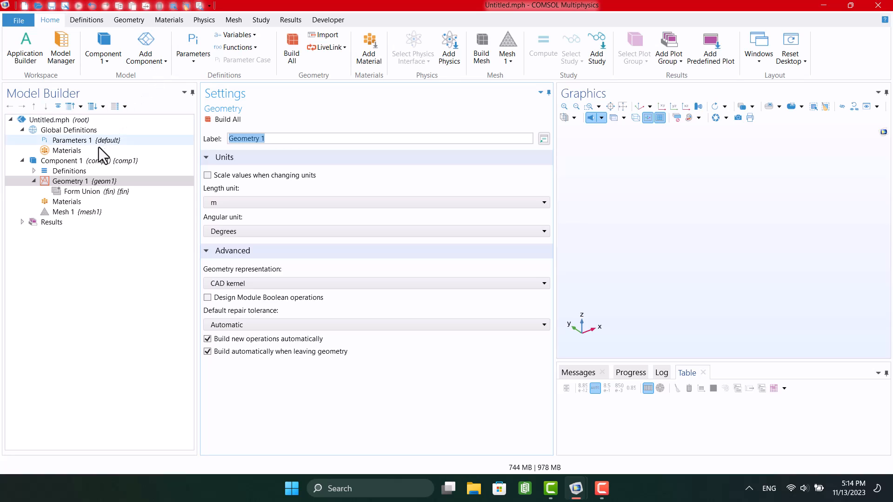
pyautogui.rightClick(69, 180)
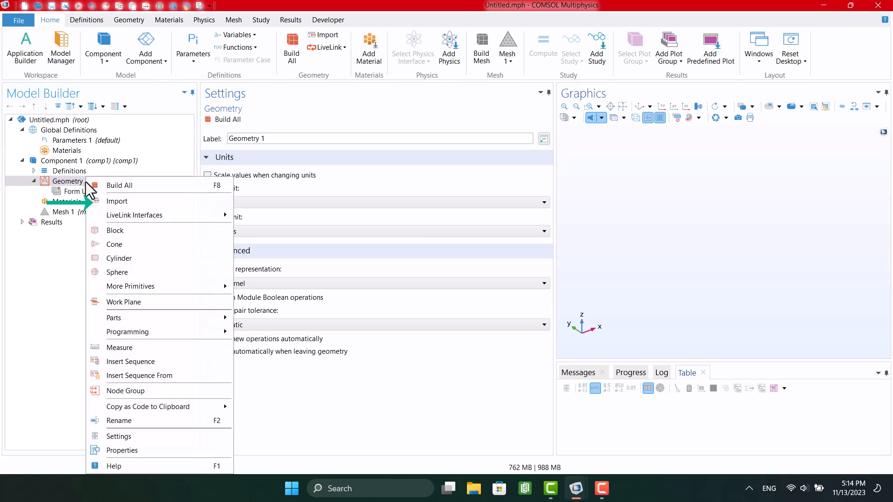
pyautogui.moveTo(119, 213)
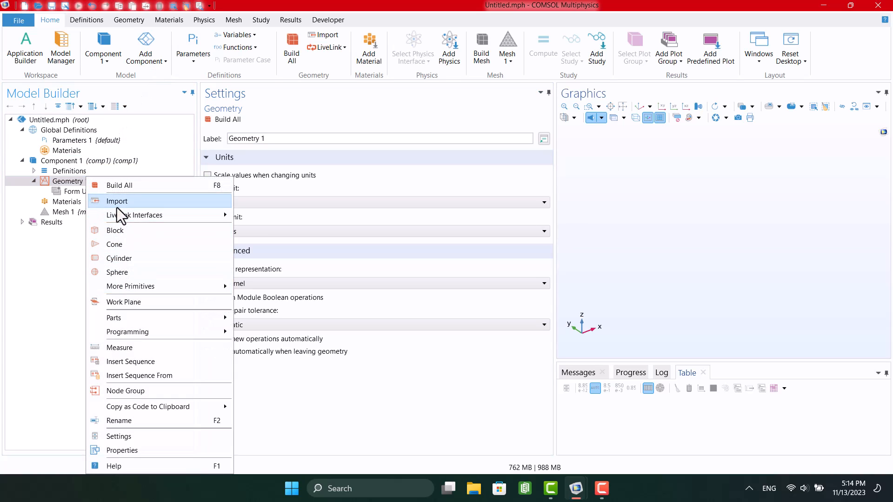
pyautogui.click(117, 201)
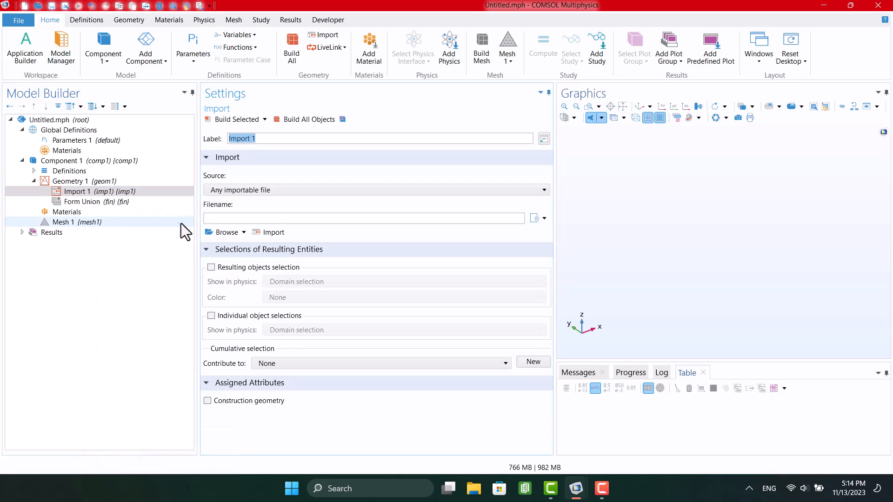
pyautogui.click(223, 232)
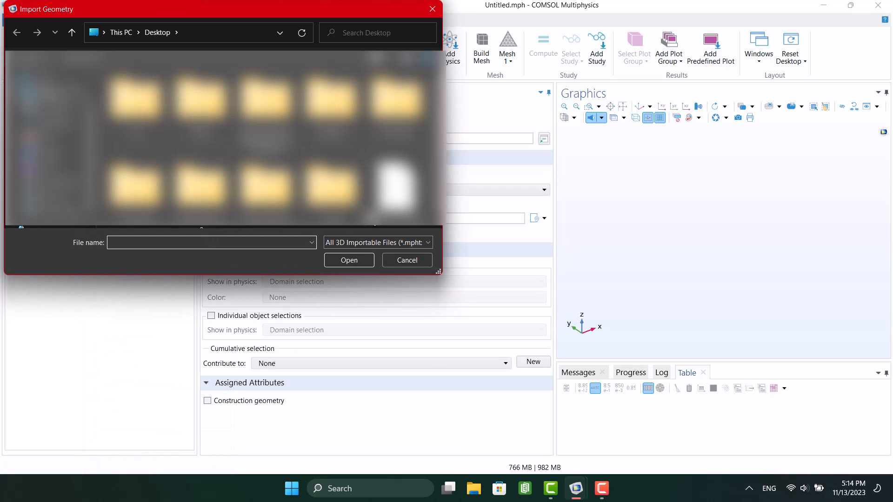
pyautogui.click(348, 259)
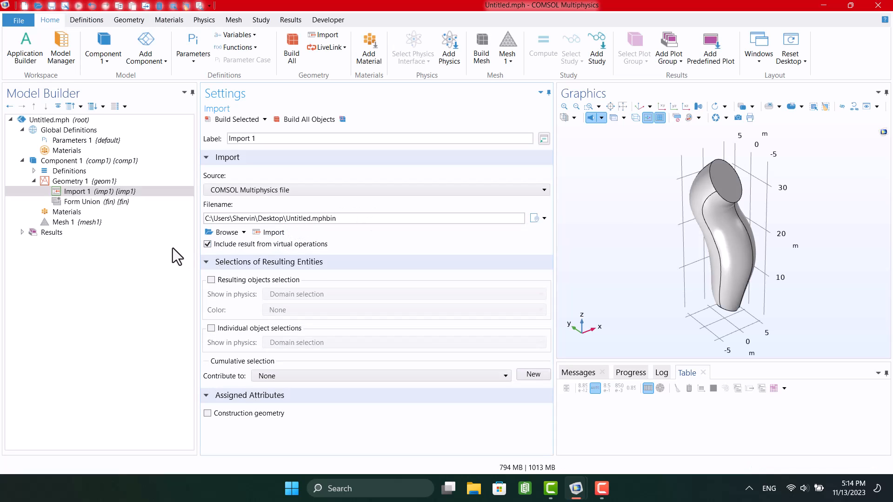
# - Close the ear_canal_acoustics_61 window without saving changes
pyautogui.moveTo(718, 239); pyautogui.dragTo(671, 199)
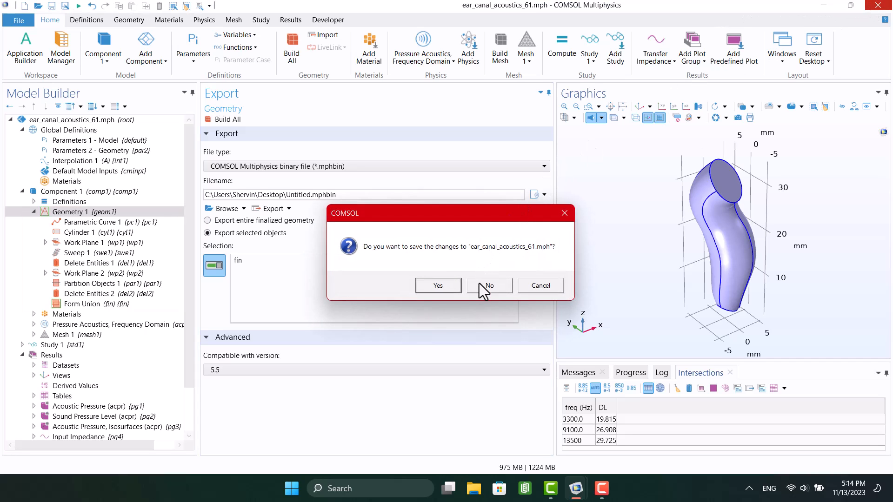
pyautogui.click(488, 285)
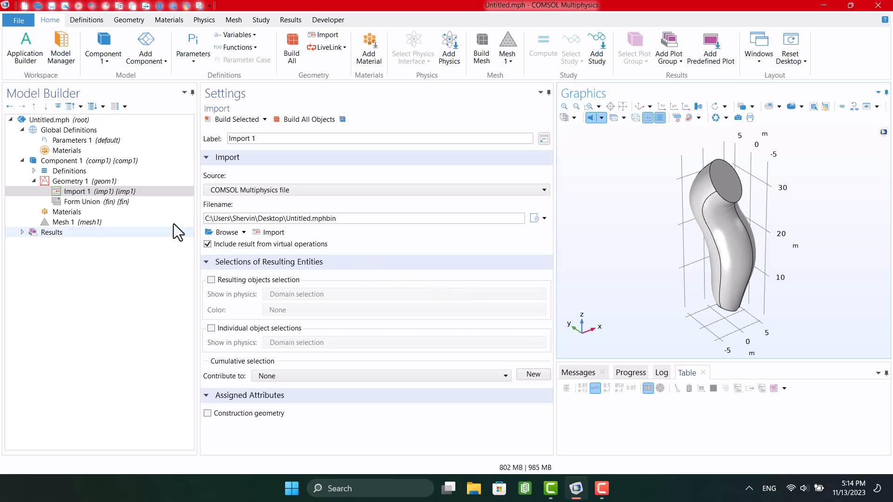
pyautogui.rightClick(79, 191)
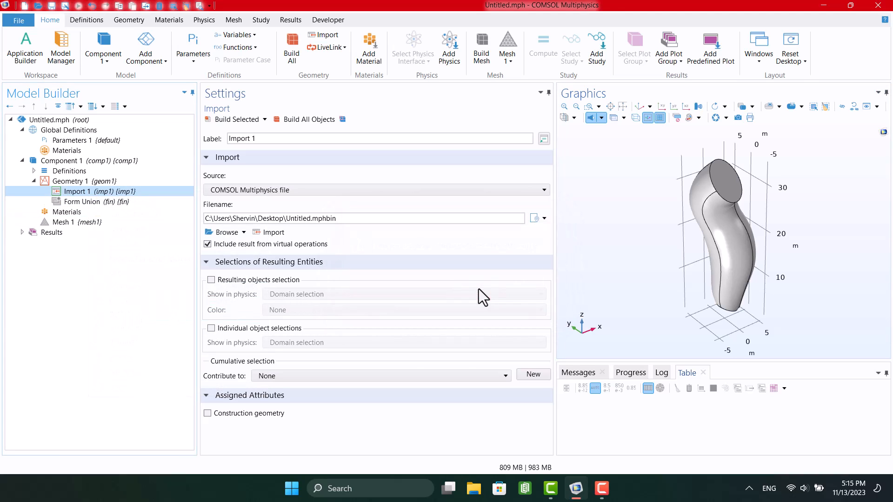
# - Replace Import 1 with ear_canal_acoustics_61.mph's geometry sequence and Build All
pyautogui.click(71, 181)
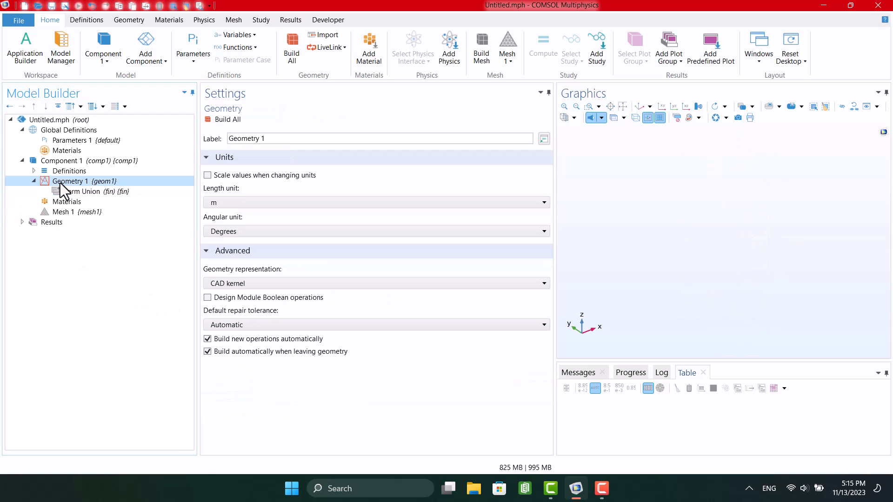
pyautogui.rightClick(71, 180)
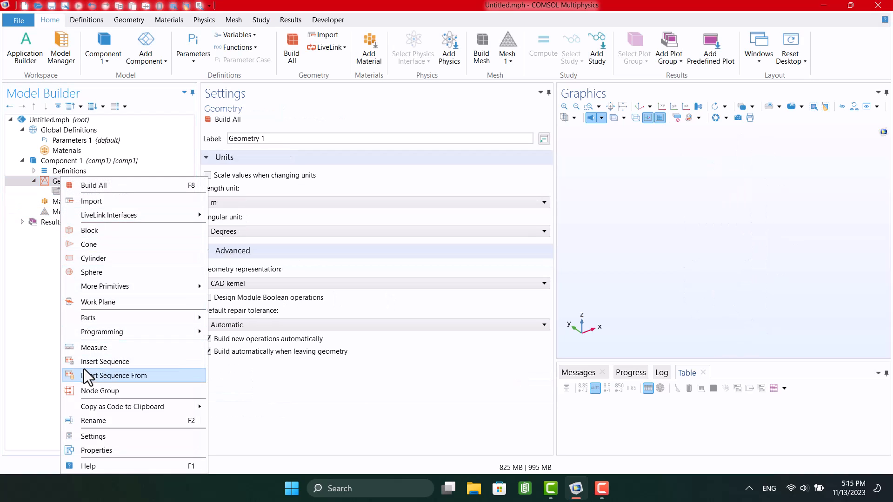
pyautogui.click(113, 375)
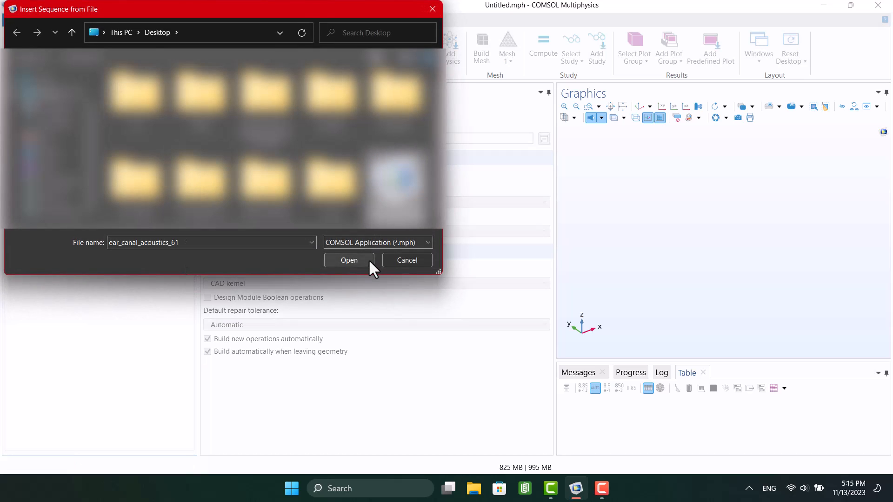
pyautogui.click(348, 260)
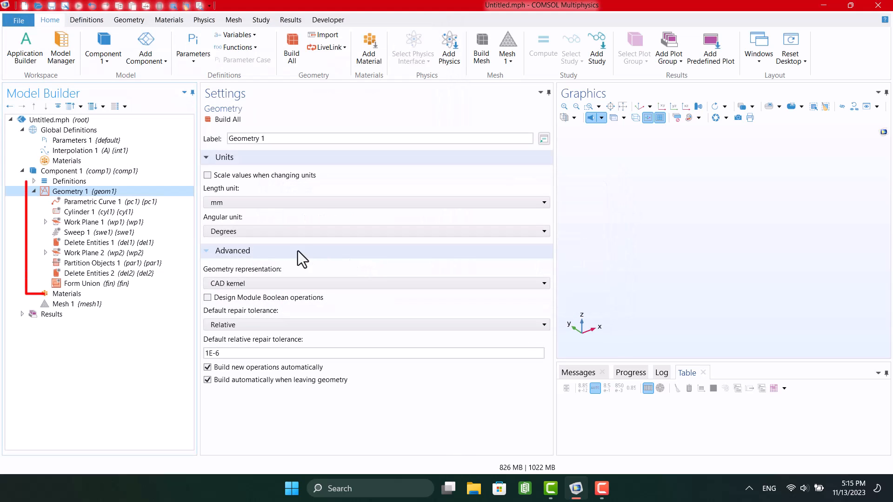
pyautogui.click(228, 119)
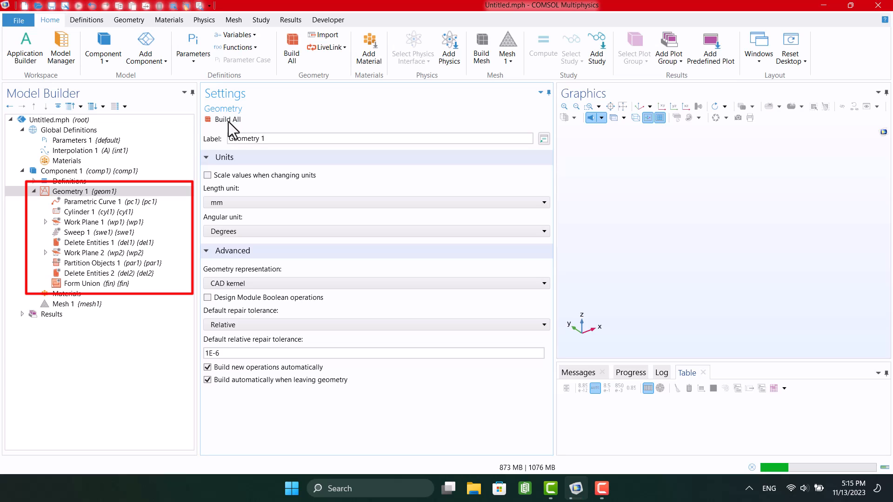
pyautogui.click(222, 119)
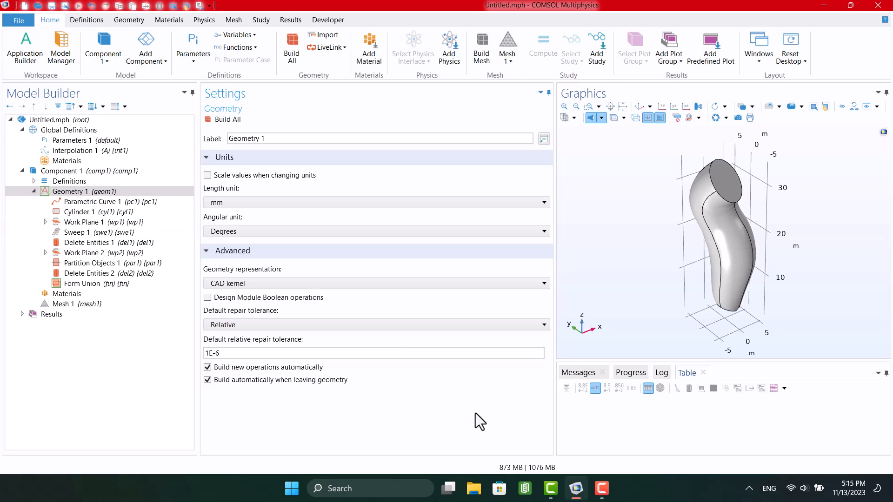
pyautogui.moveTo(495, 12)
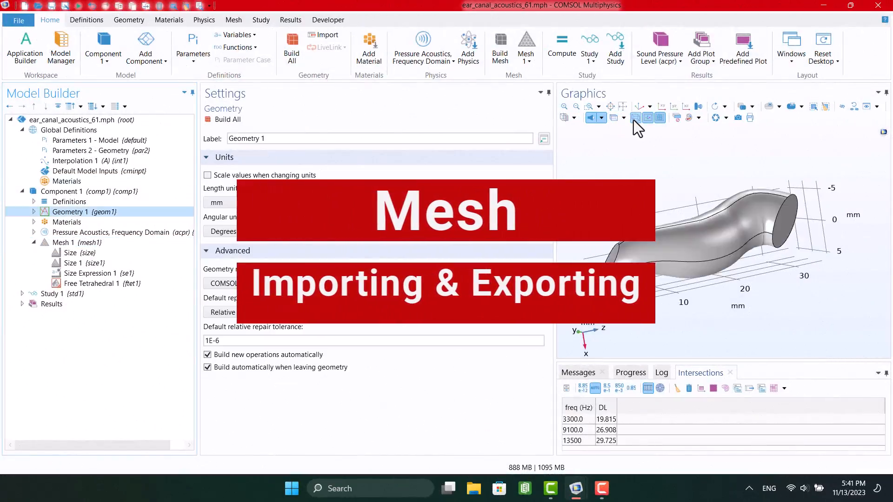
# - Export the ear canal mesh to the Desktop as binary file Untitled2
pyautogui.click(71, 252)
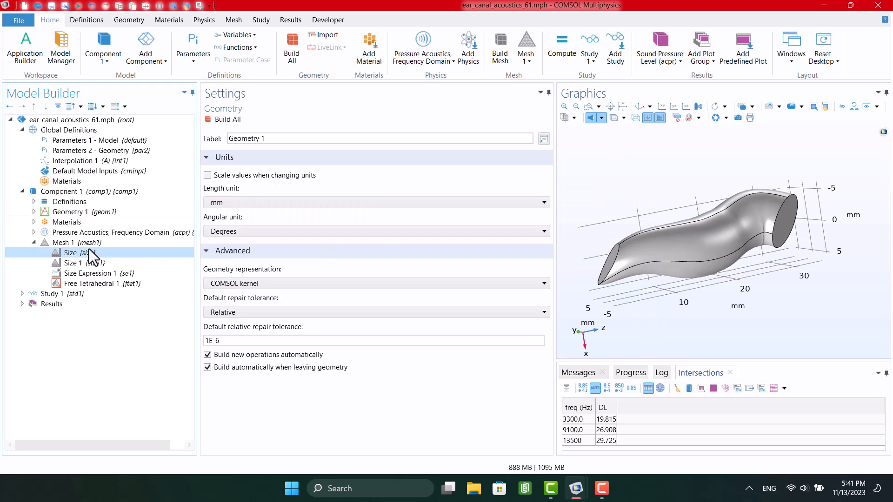
pyautogui.rightClick(62, 241)
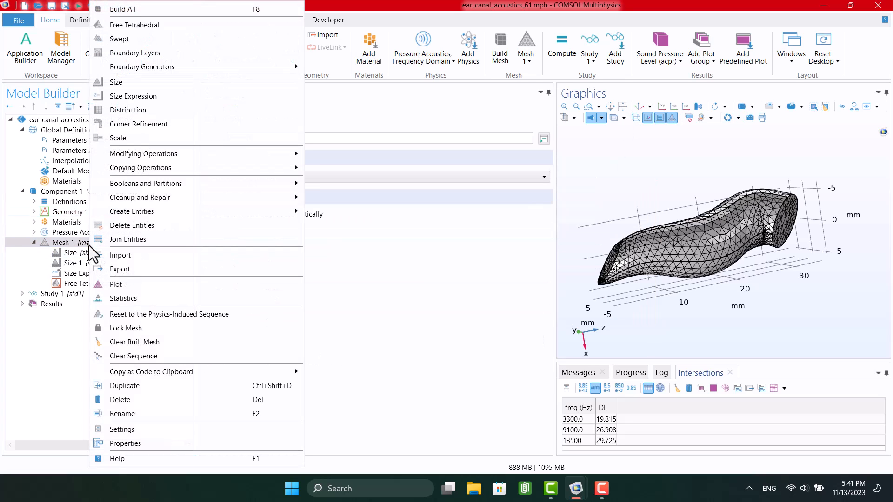
pyautogui.moveTo(142, 269)
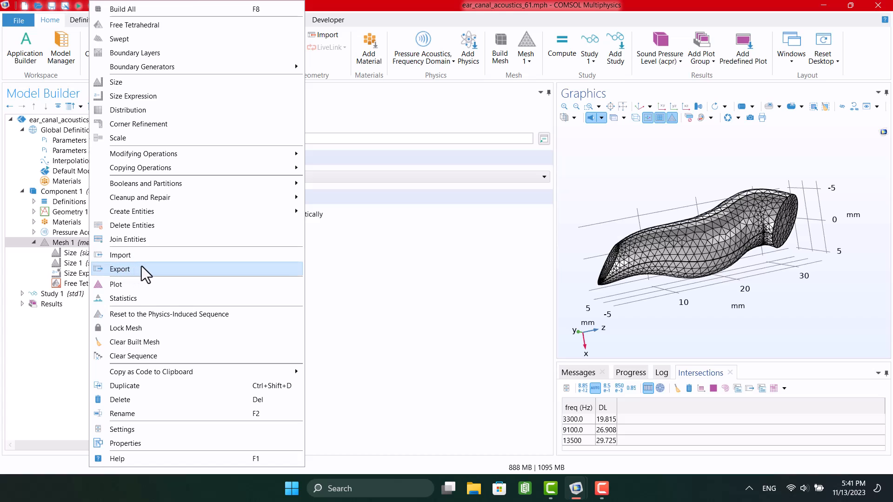
pyautogui.click(119, 269)
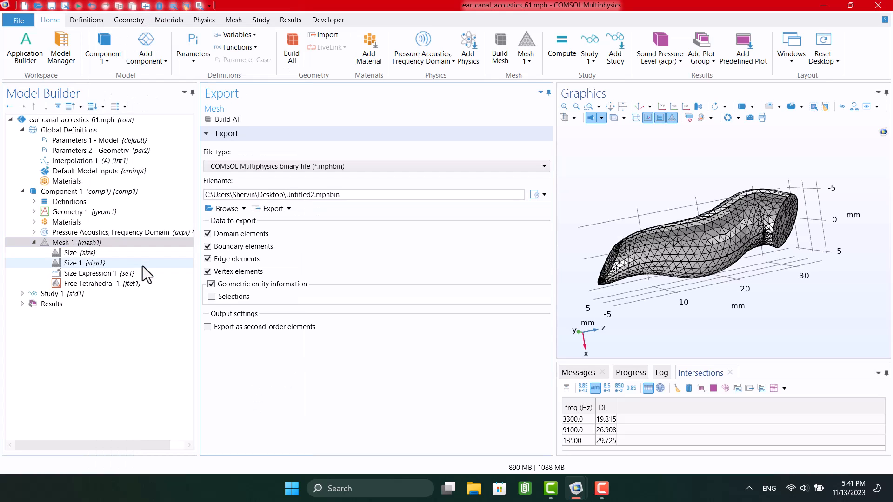
pyautogui.click(222, 208)
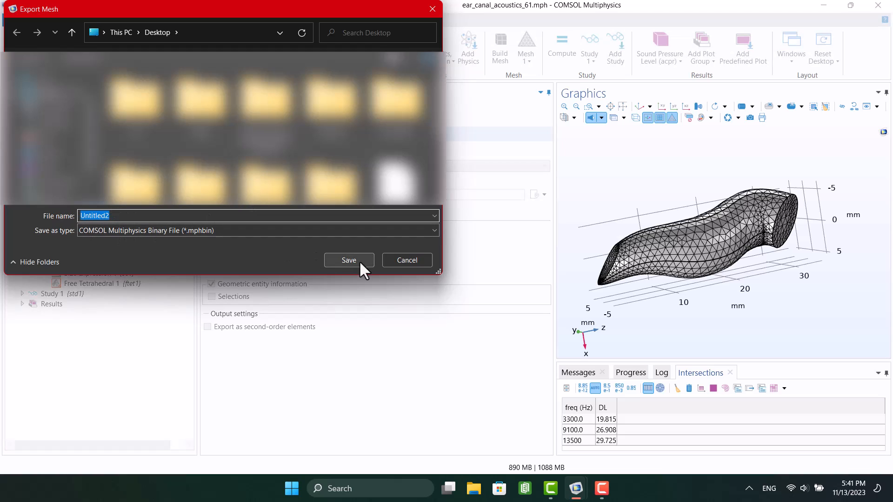
pyautogui.click(348, 259)
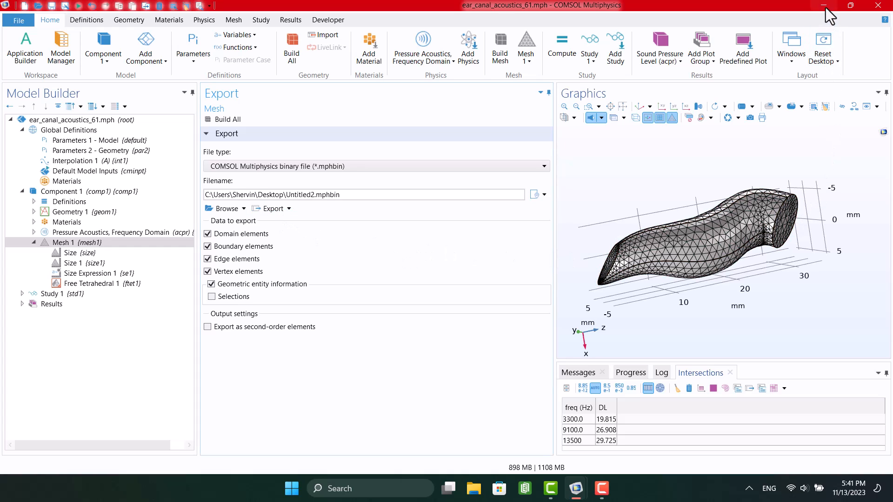
pyautogui.moveTo(575, 488)
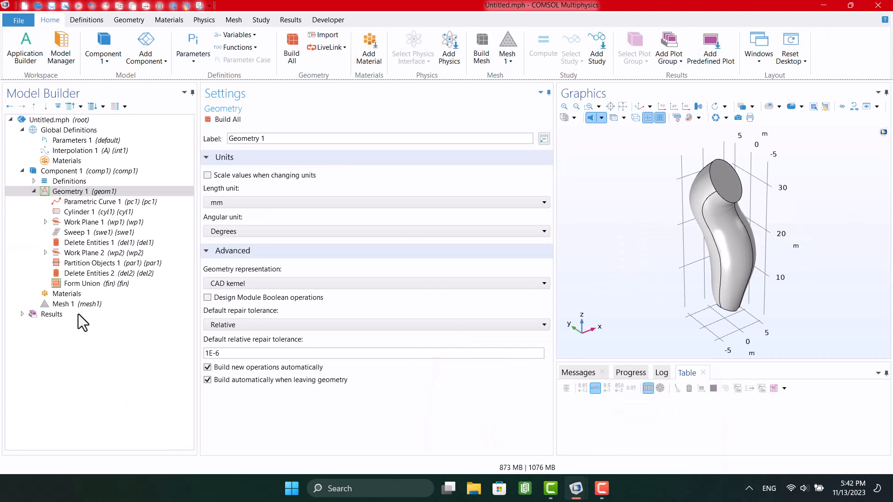
# - Clear Geometry 1's sequence so only Form Union remains
pyautogui.rightClick(73, 191)
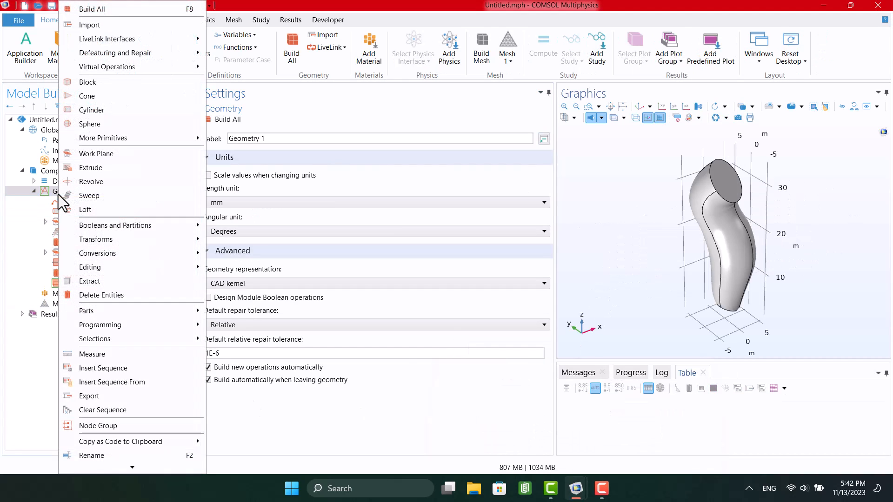
pyautogui.moveTo(47, 360)
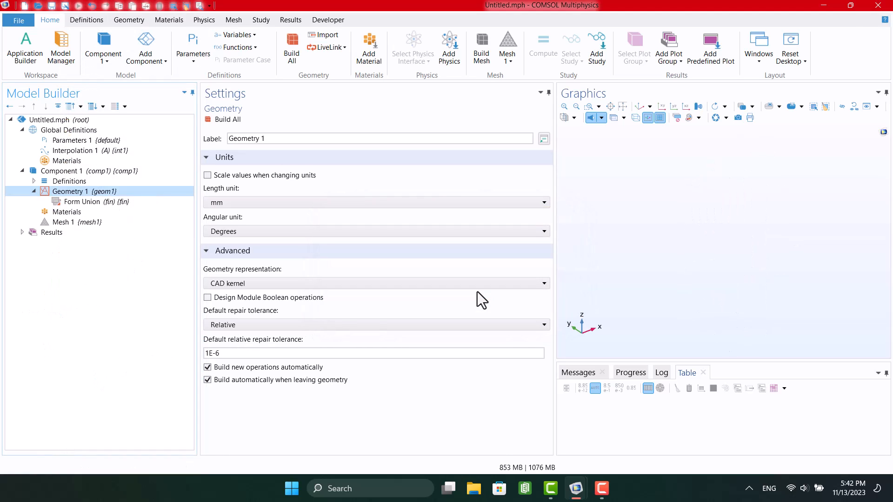
pyautogui.click(76, 222)
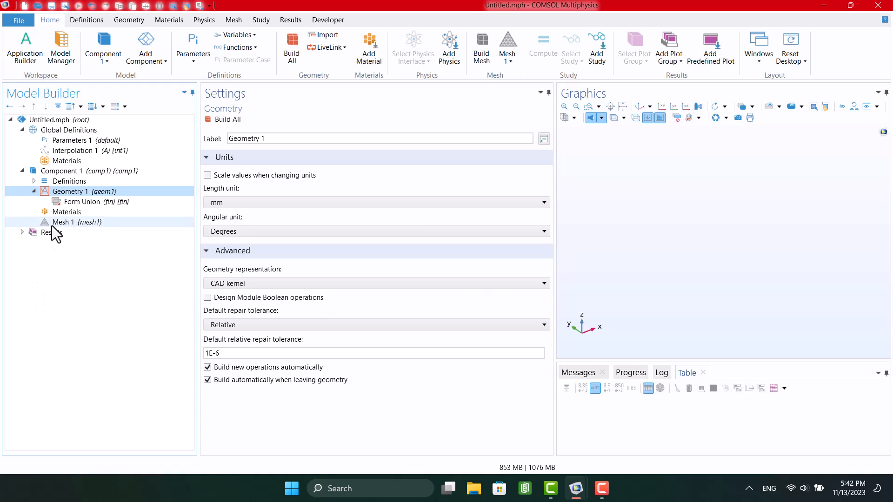
# - Add a Mesh 1 import of Untitled2.mphbin and dismiss the import error
pyautogui.rightClick(63, 223)
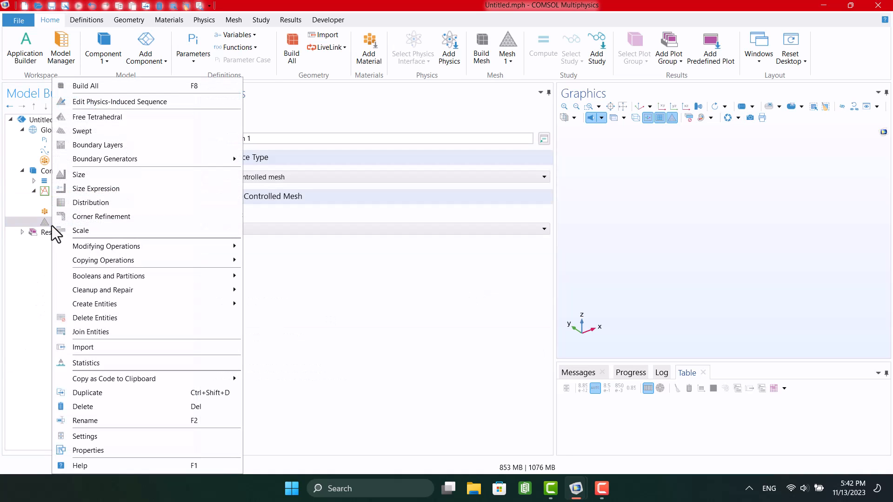
pyautogui.moveTo(80, 231)
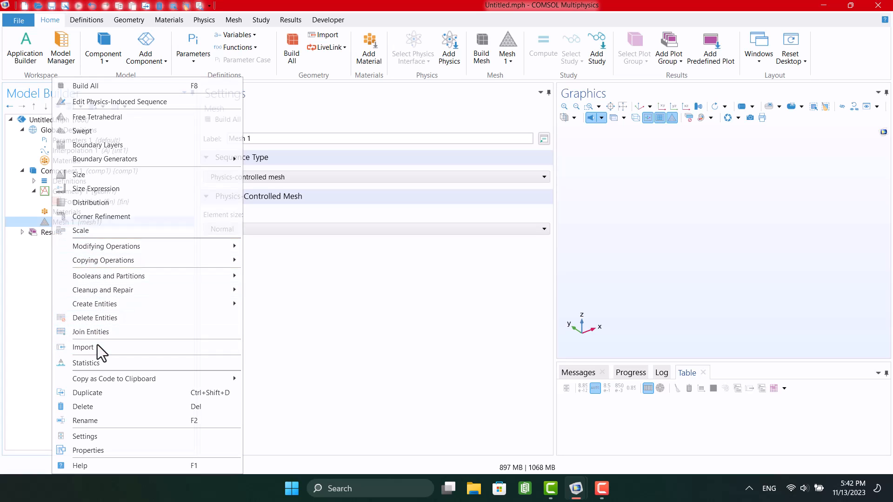
pyautogui.click(84, 347)
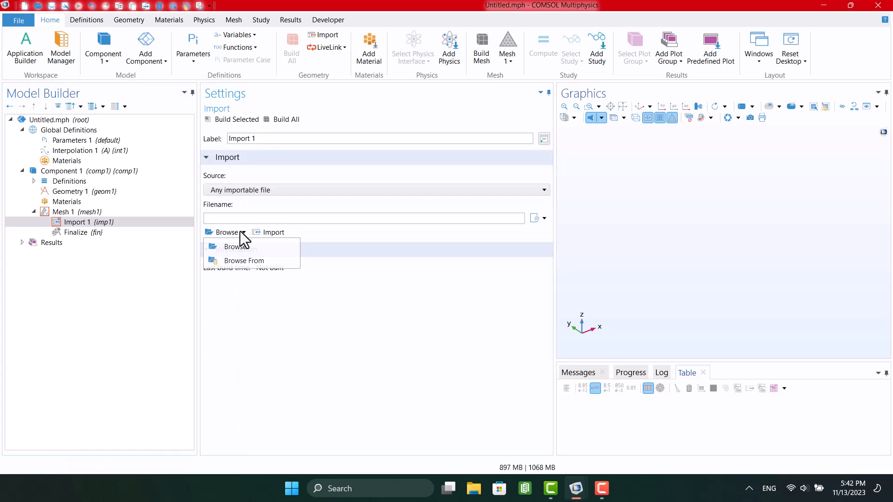
pyautogui.click(234, 246)
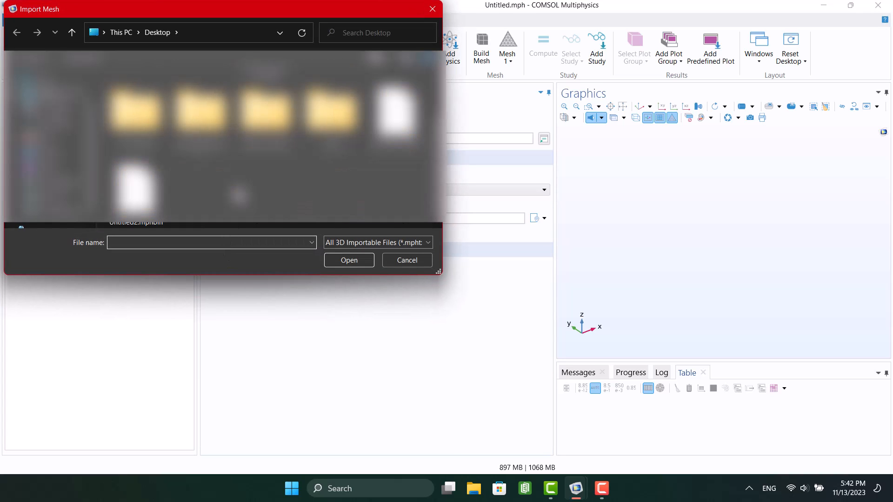
pyautogui.moveTo(135, 193)
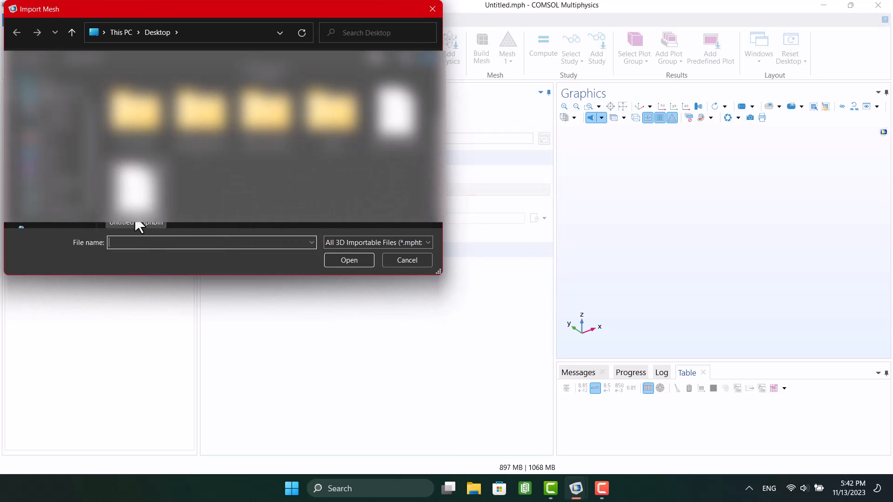
pyautogui.click(348, 260)
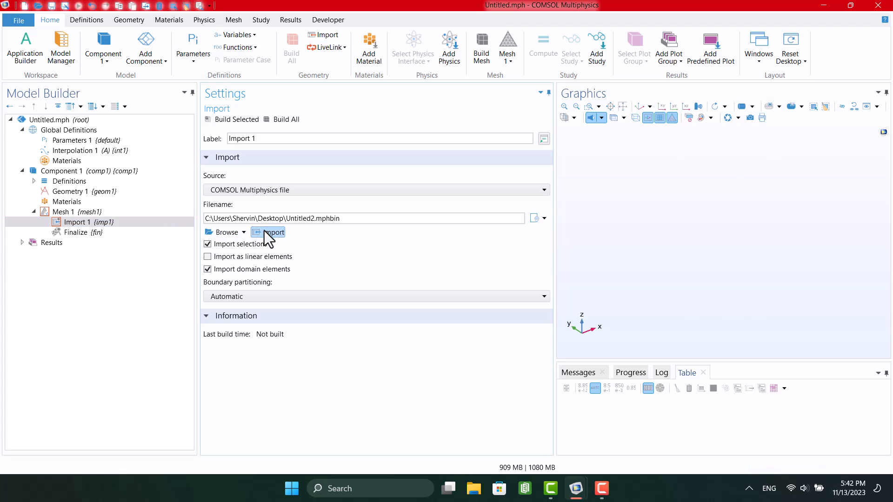
pyautogui.click(268, 232)
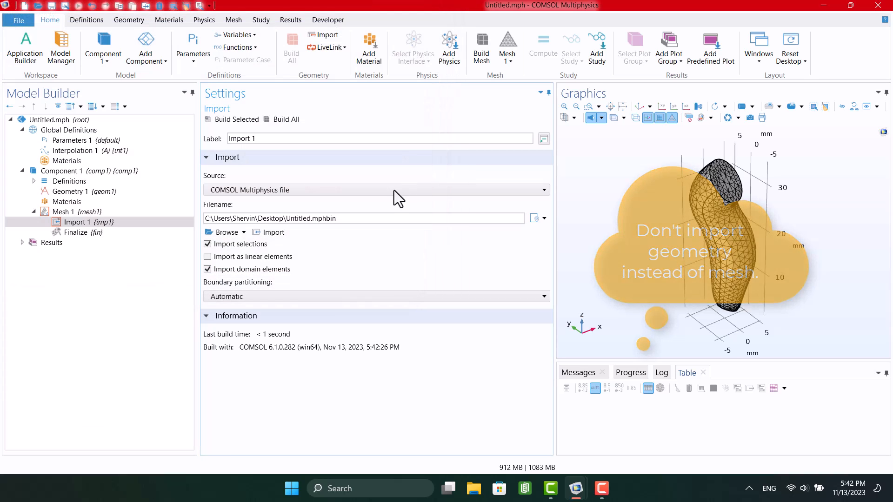
pyautogui.click(281, 119)
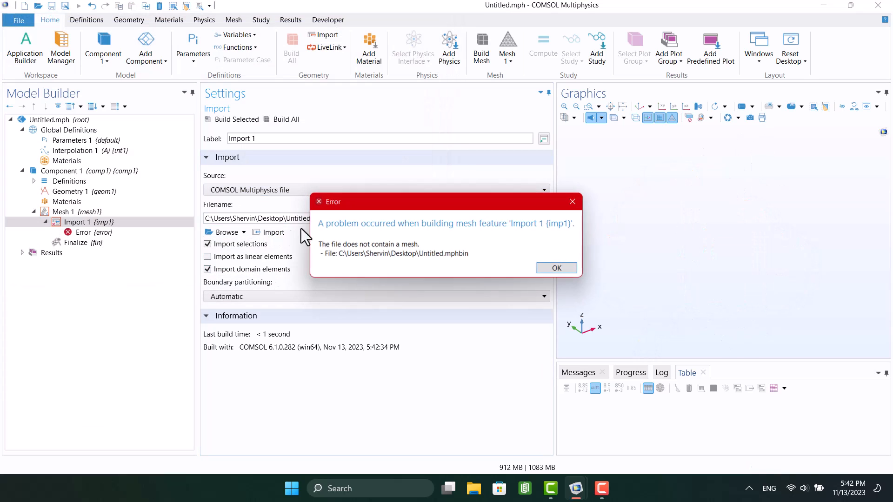
pyautogui.click(555, 268)
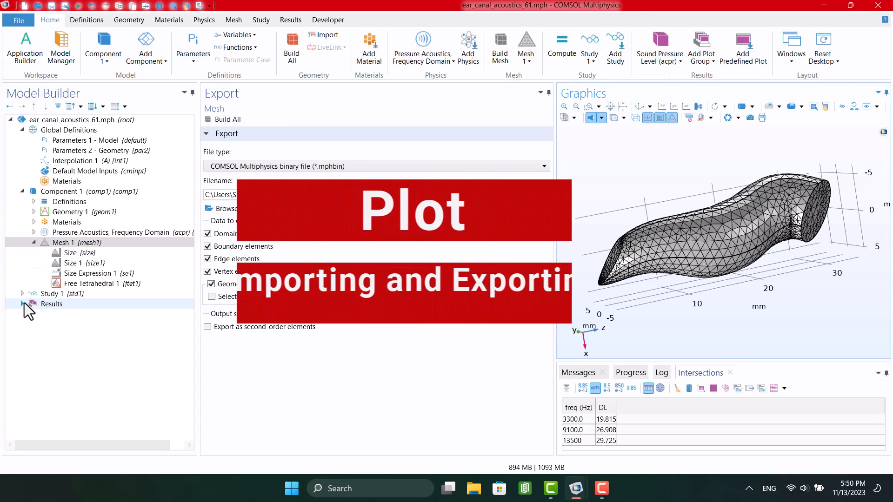
# - Show the Input Impedance plot (pg4), its Global 1 expressions, then the Export node
pyautogui.click(21, 303)
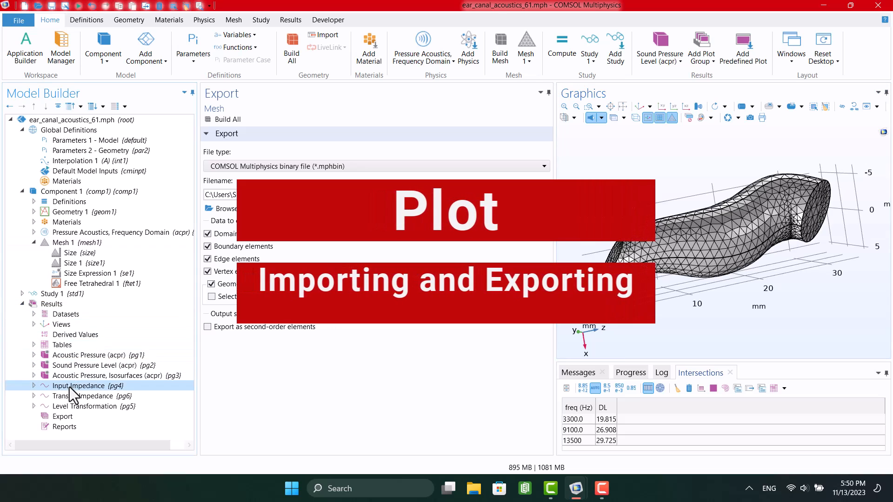
pyautogui.click(87, 385)
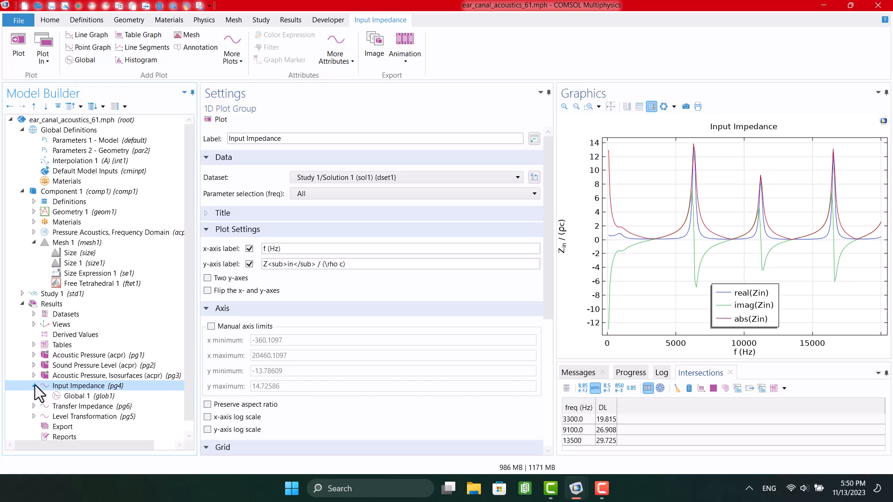
pyautogui.click(85, 396)
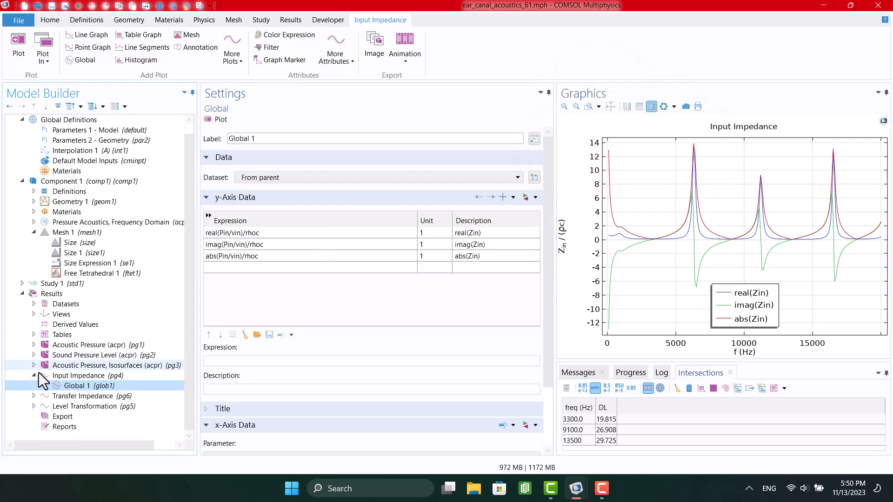
pyautogui.click(62, 417)
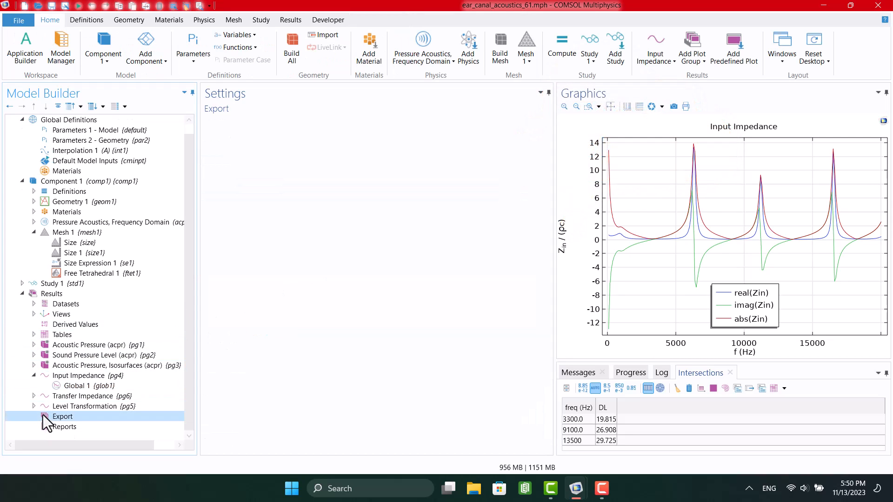
# - Export the Input Impedance plot data to text file 'Input' and review its values
pyautogui.rightClick(61, 416)
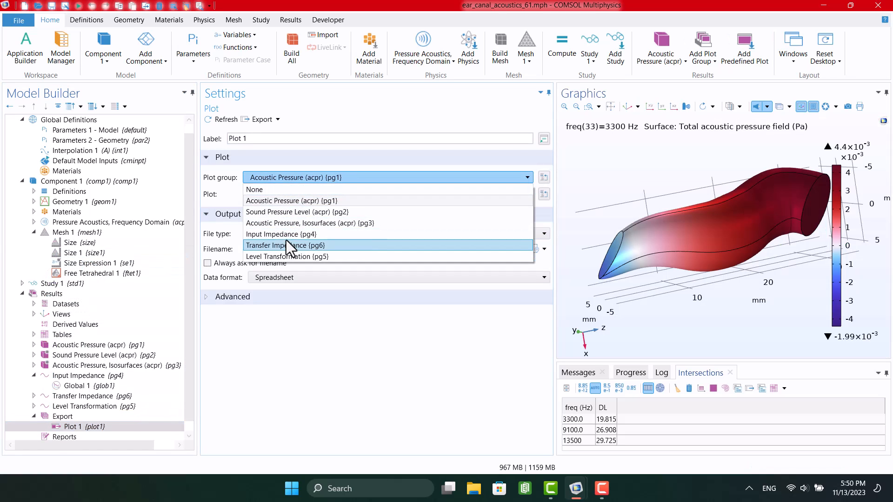
pyautogui.click(281, 234)
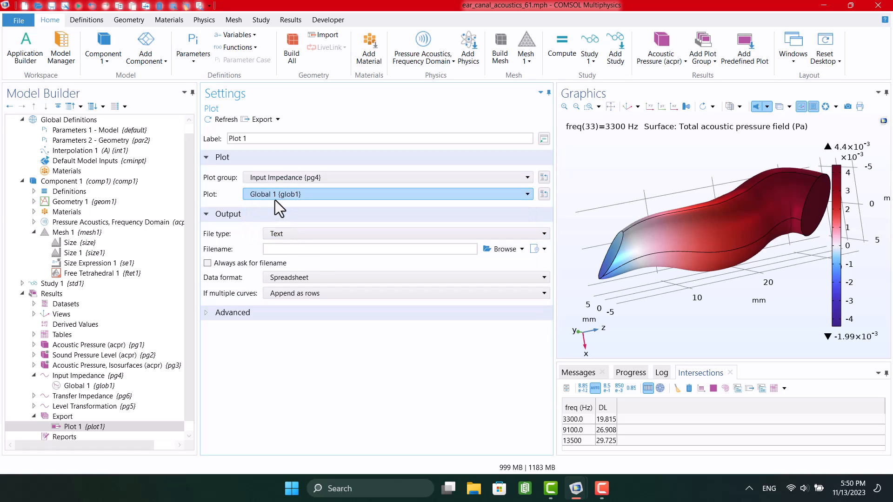
pyautogui.click(503, 249)
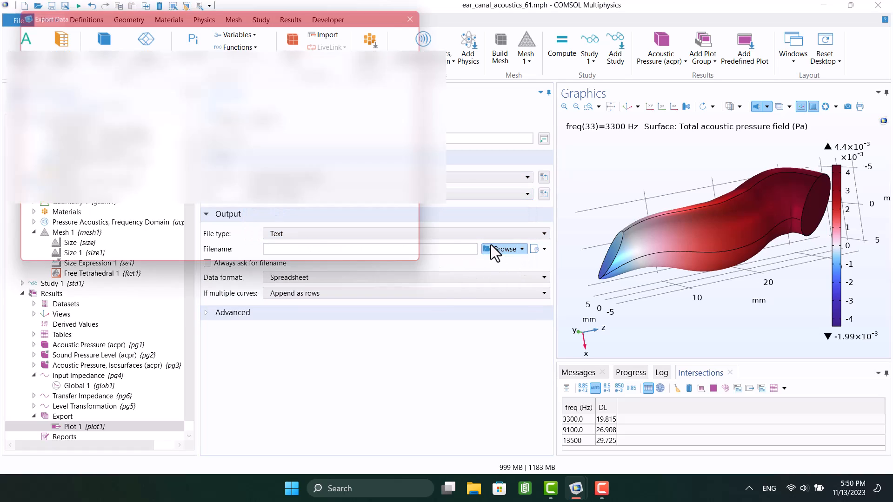
pyautogui.click(503, 249)
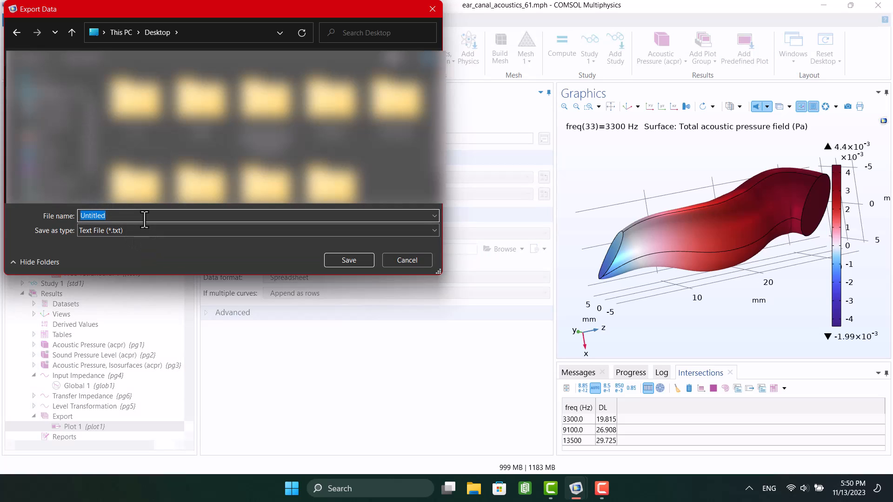
pyautogui.write('Input')
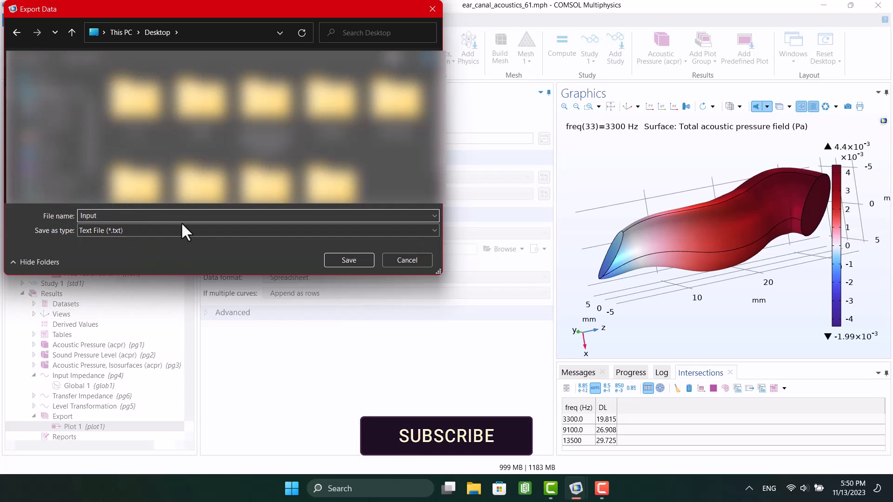
pyautogui.click(347, 260)
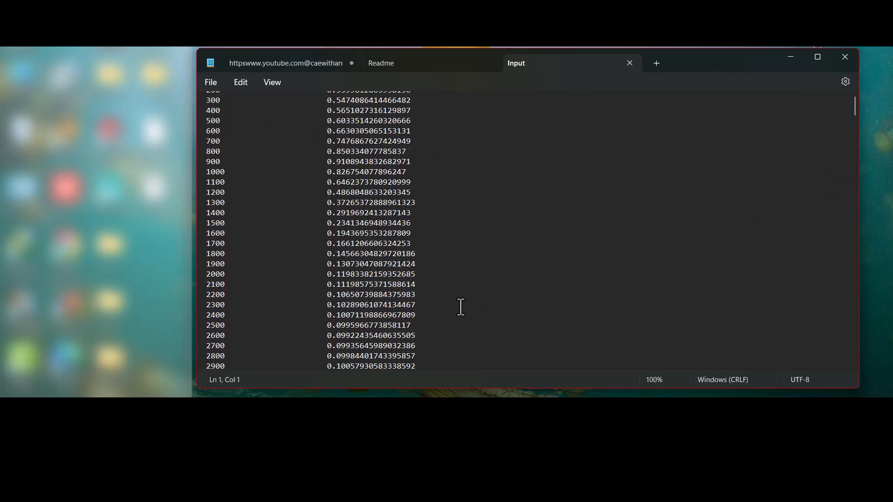
pyautogui.scroll(-3)
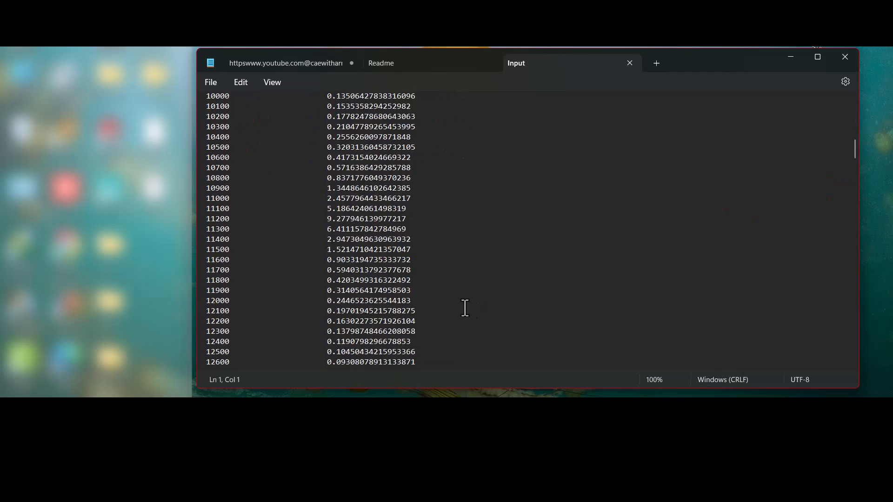
pyautogui.scroll(-3)
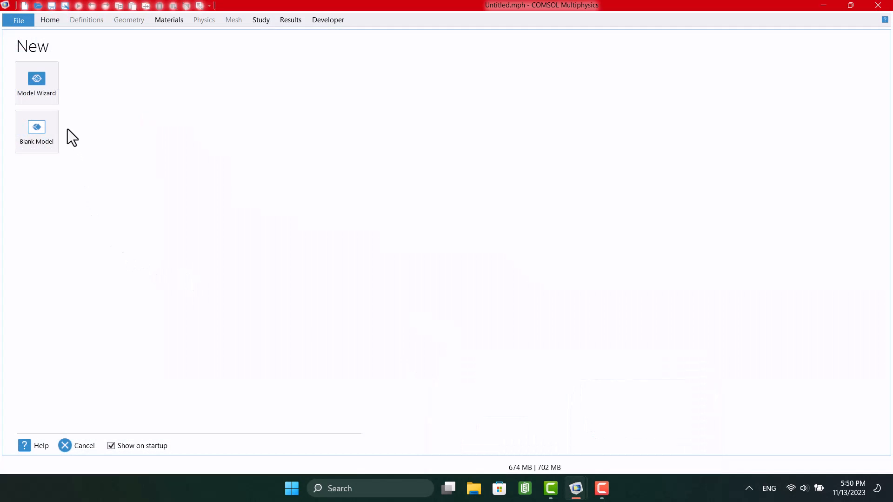
# - Create a new blank model and expand its Results node
pyautogui.click(36, 131)
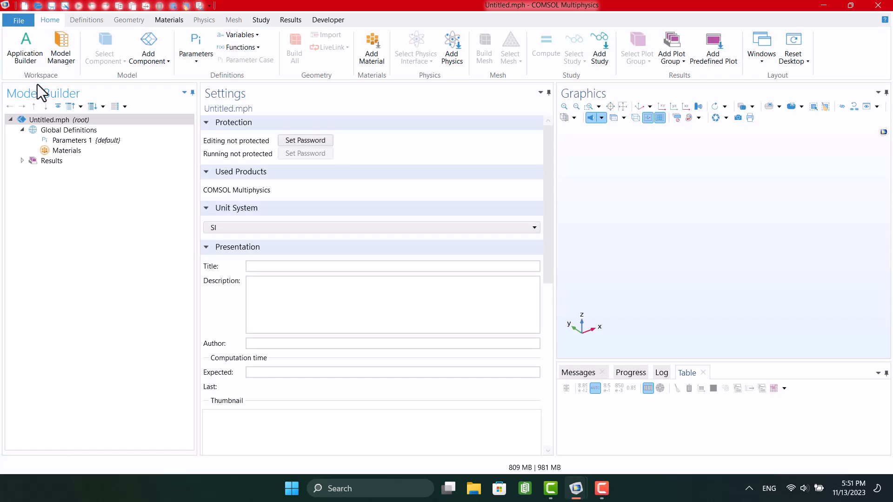
pyautogui.click(51, 160)
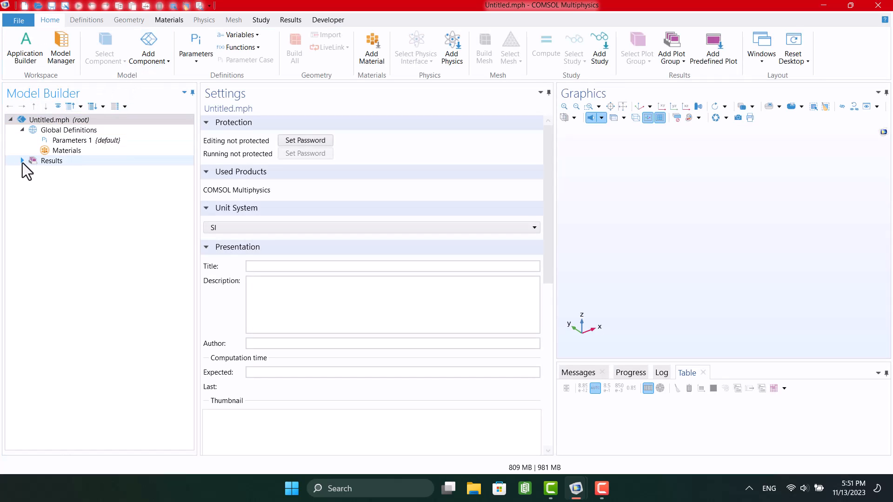
pyautogui.click(22, 161)
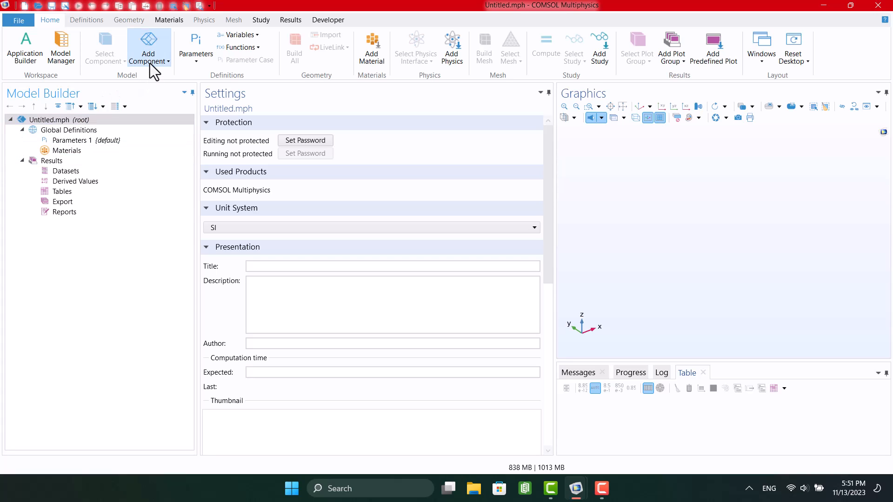
pyautogui.moveTo(156, 85)
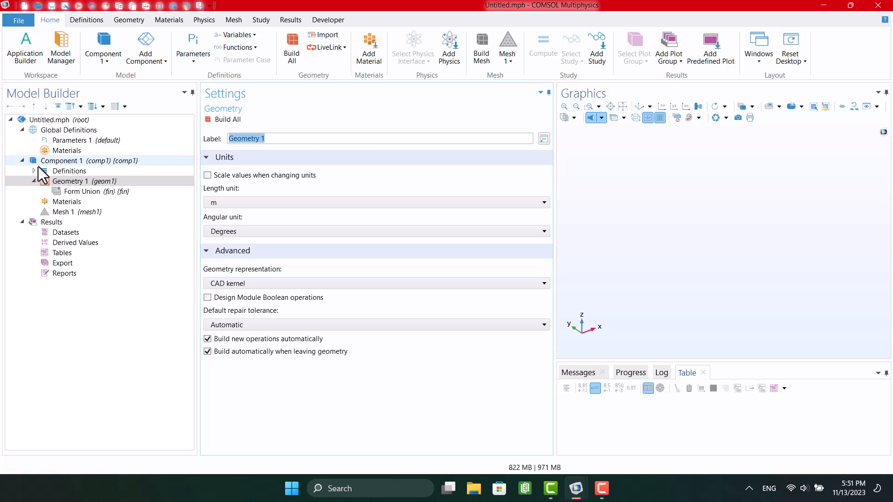
# - Add an Interpolation function and load its table from the exported impedance text file
pyautogui.rightClick(69, 170)
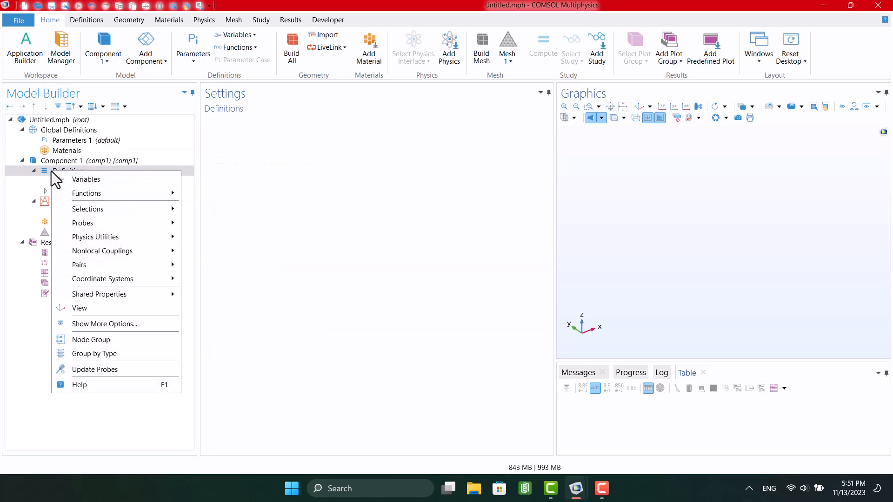
pyautogui.moveTo(102, 250)
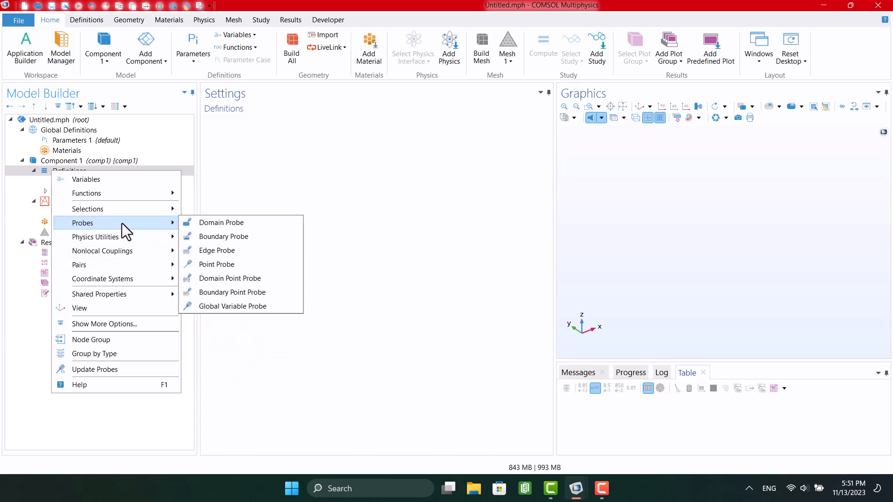
pyautogui.moveTo(87, 193)
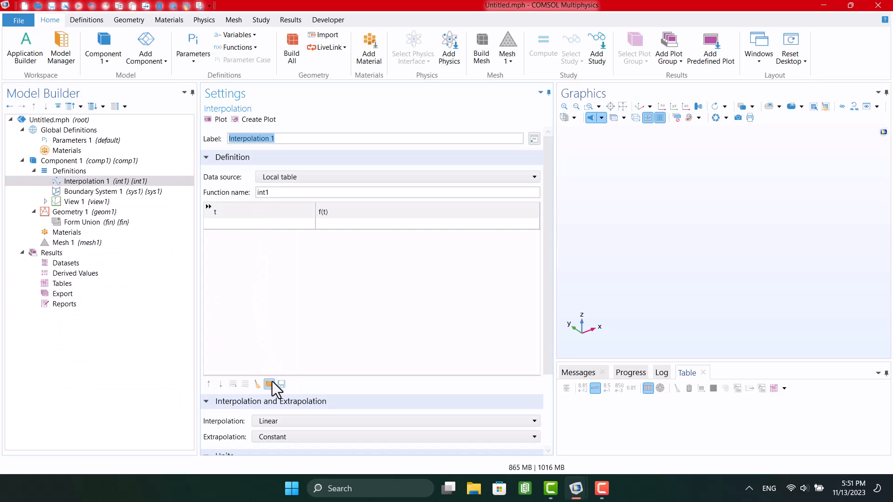
pyautogui.click(269, 384)
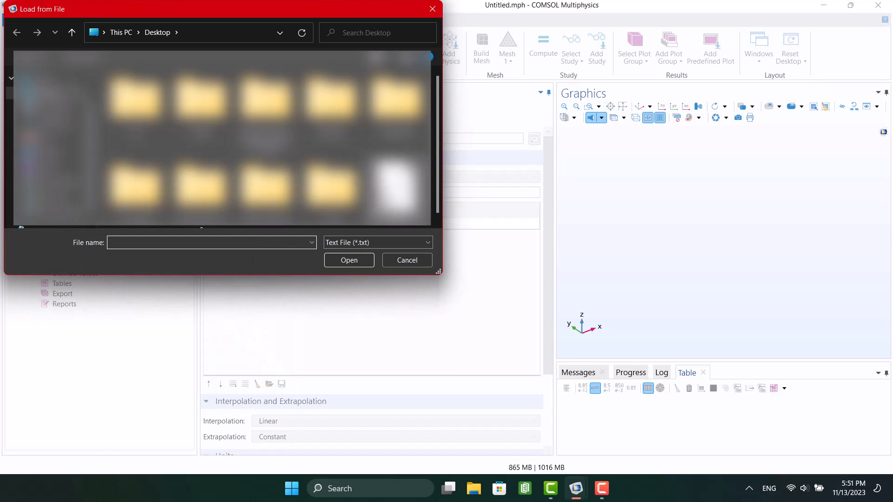
pyautogui.click(406, 259)
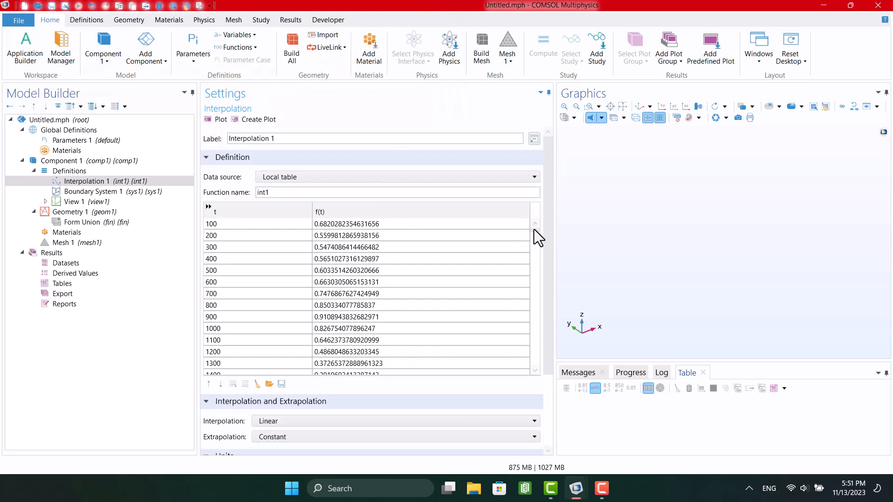
# - Delete the extra table rows, keeping only the first block ending at t = 20000
pyautogui.scroll(-3)
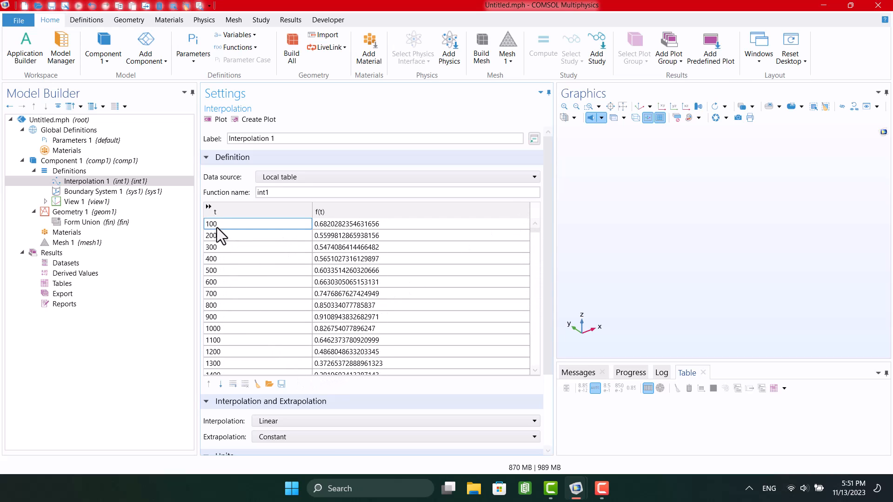
pyautogui.scroll(-3)
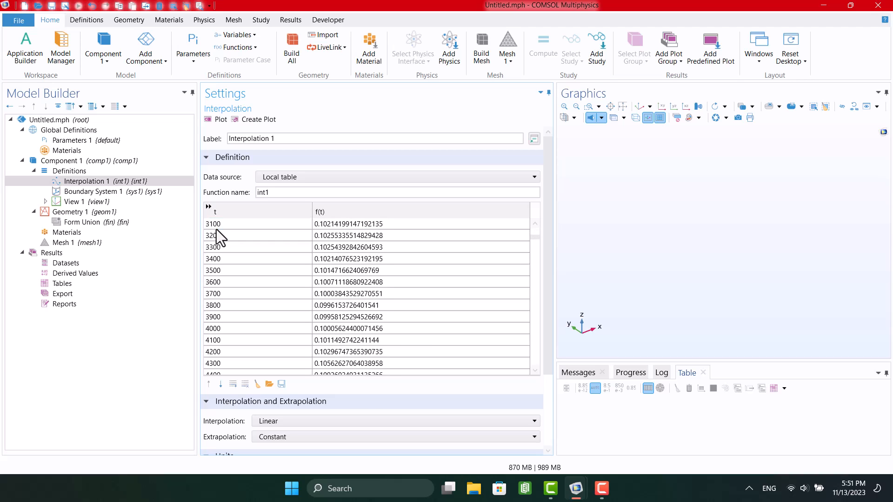
pyautogui.scroll(-3)
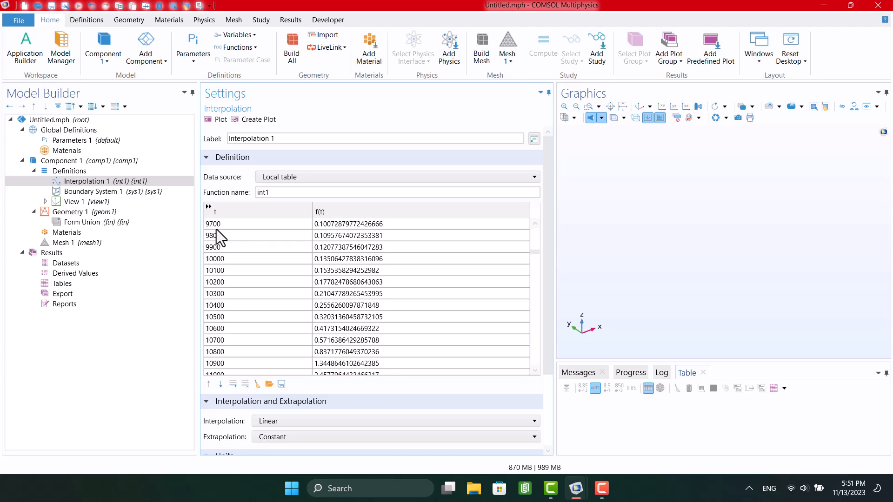
pyautogui.scroll(-3)
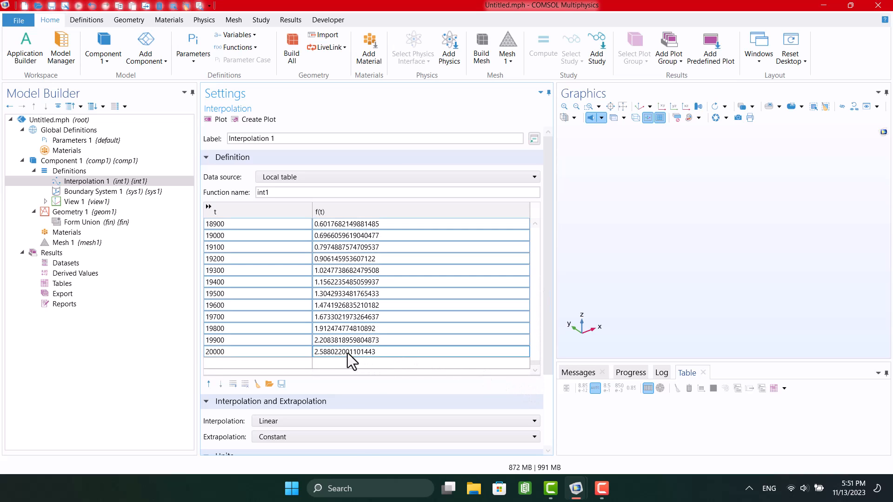
pyautogui.rightClick(350, 358)
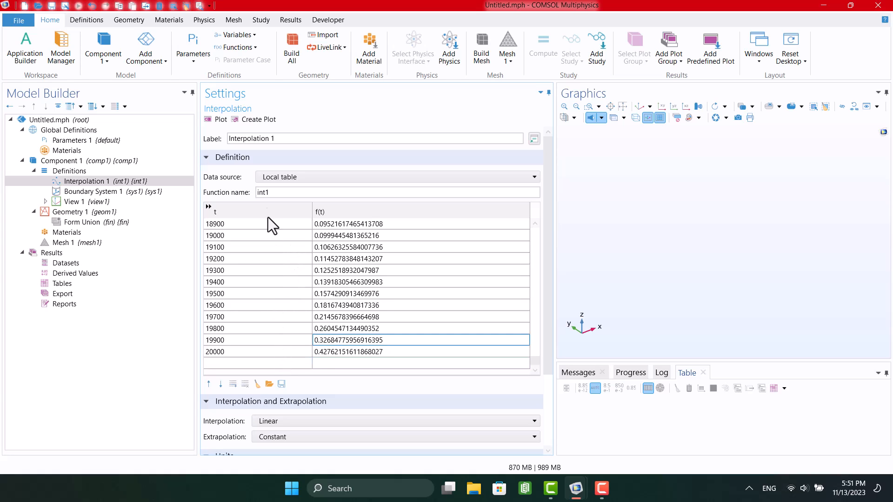
# - Plot int1 into 1D Plot Group 1 with Create Plot
pyautogui.click(258, 120)
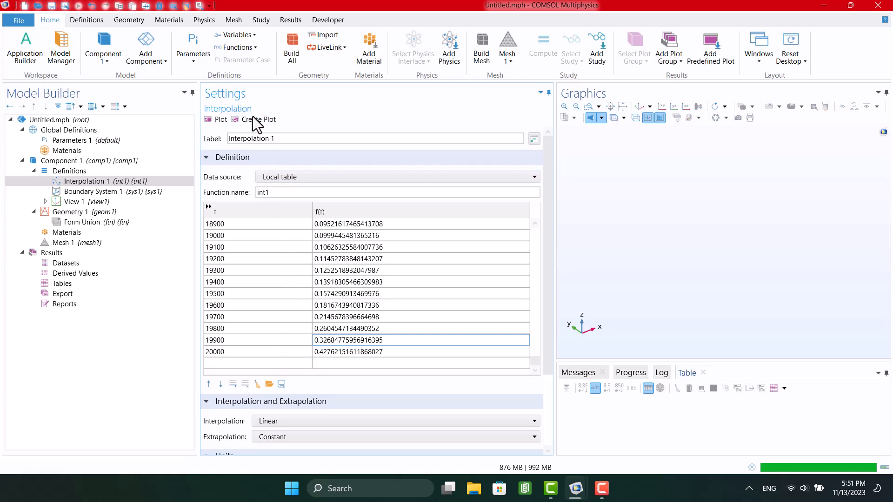
pyautogui.click(259, 119)
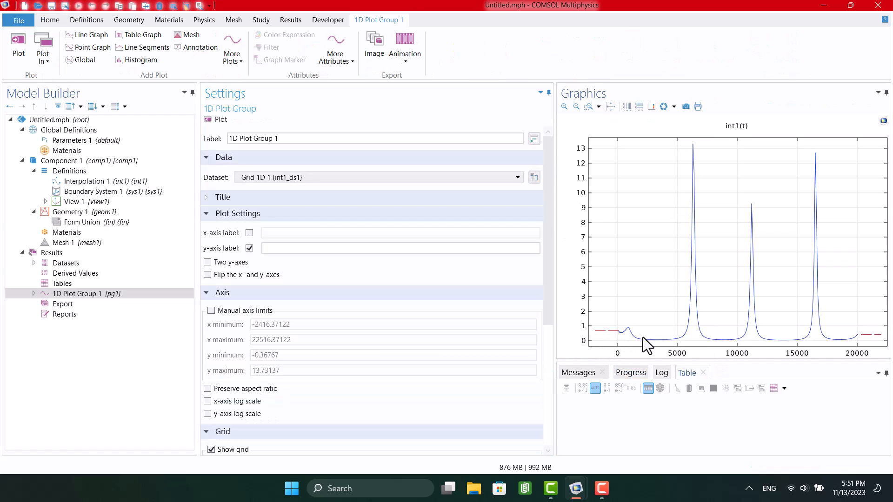
pyautogui.moveTo(878, 232)
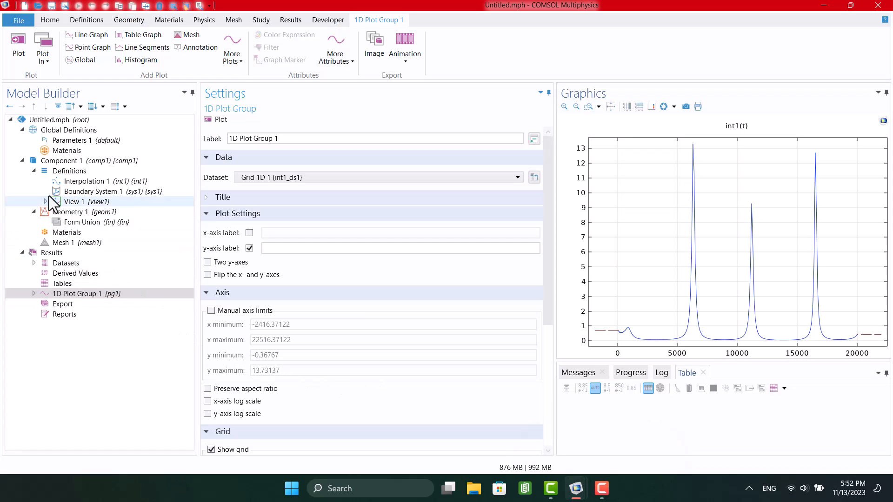
pyautogui.click(69, 170)
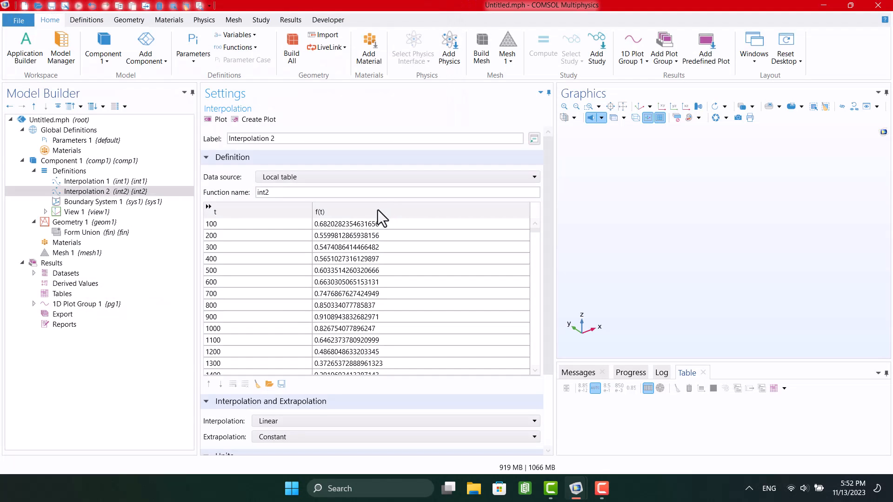
# - Trim Interpolation 2's table to the second data block ending at 20000, then plot it
pyautogui.click(256, 223)
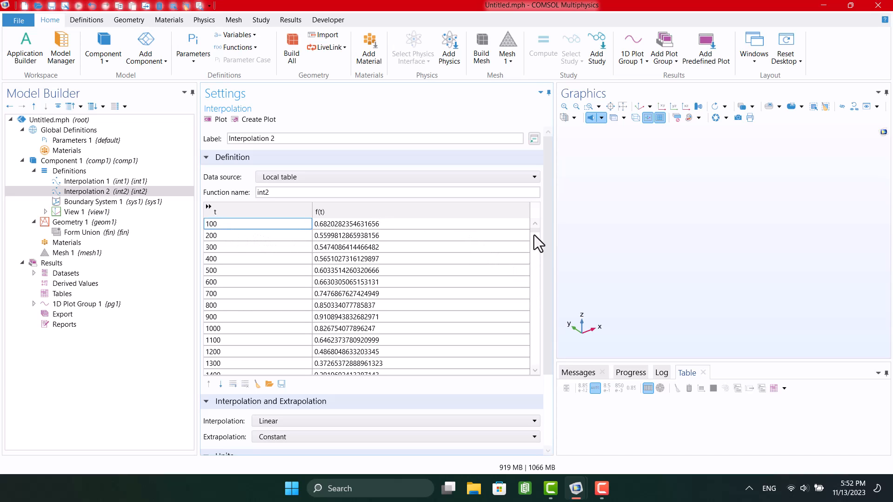
pyautogui.scroll(-3)
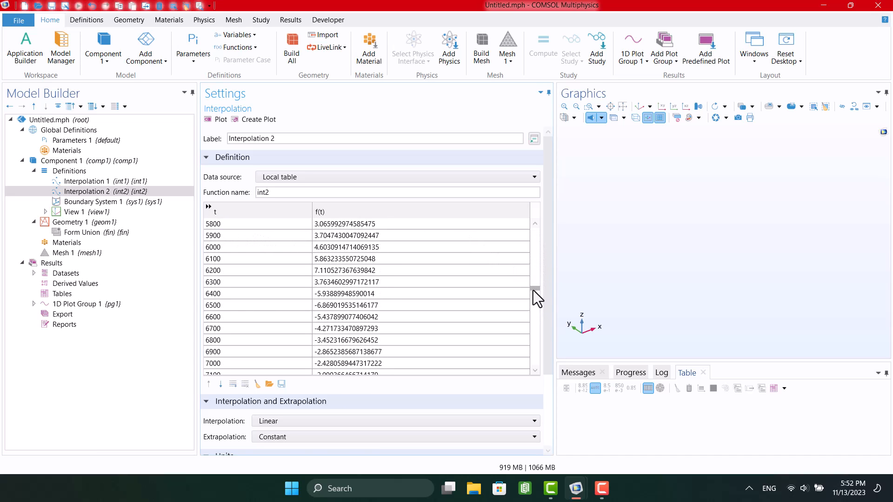
pyautogui.moveTo(535, 287); pyautogui.dragTo(534, 272)
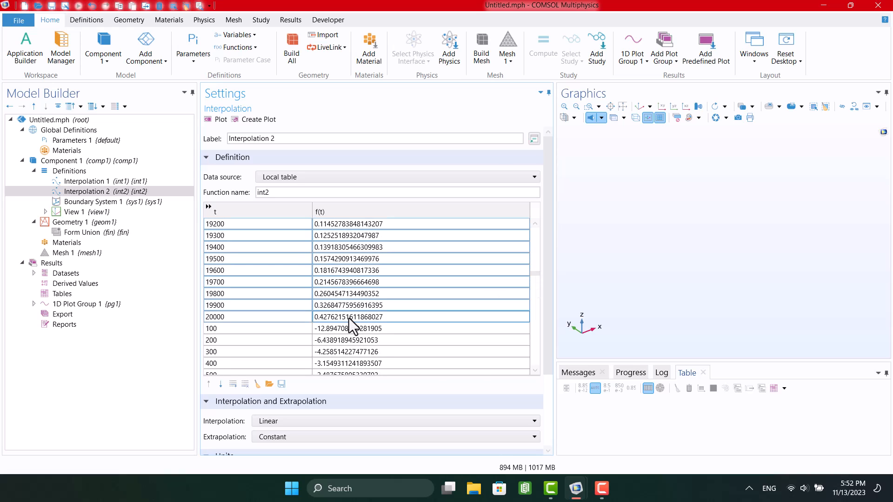
pyautogui.scroll(-3)
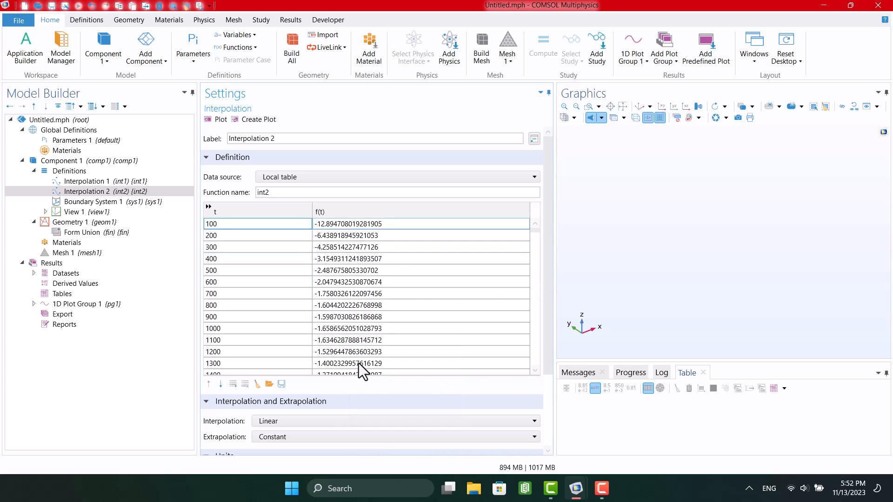
pyautogui.scroll(-3)
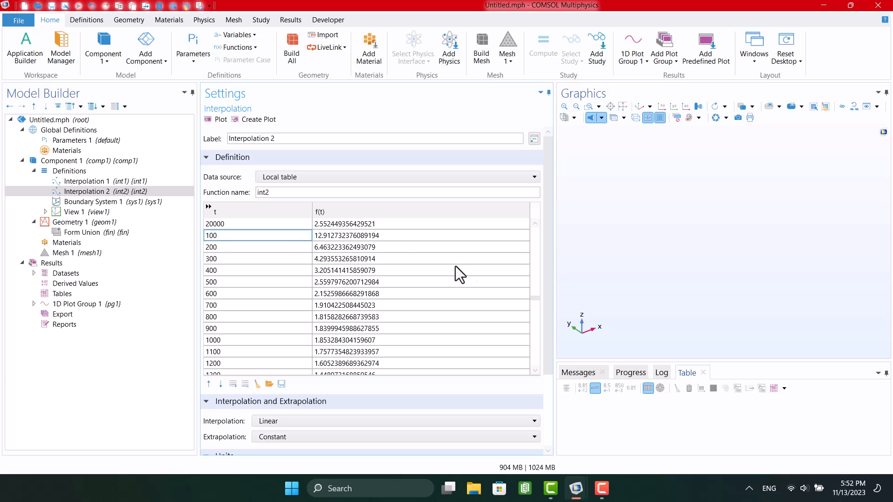
pyautogui.scroll(-3)
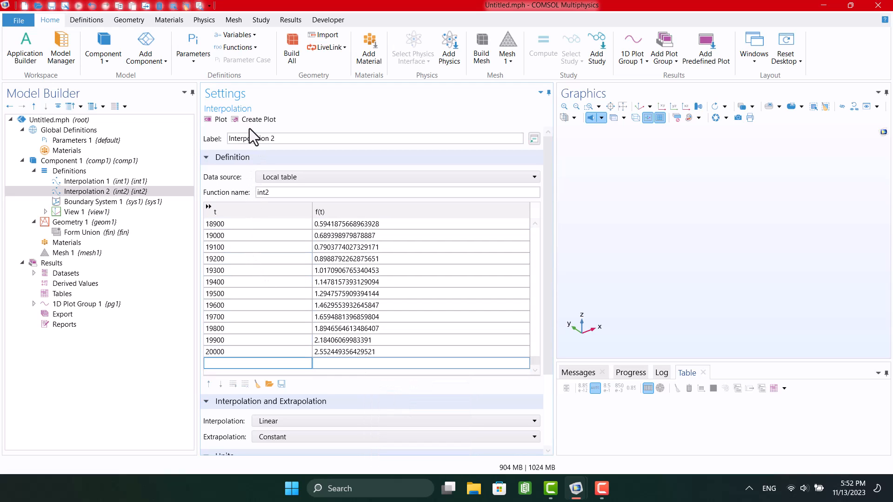
pyautogui.click(257, 119)
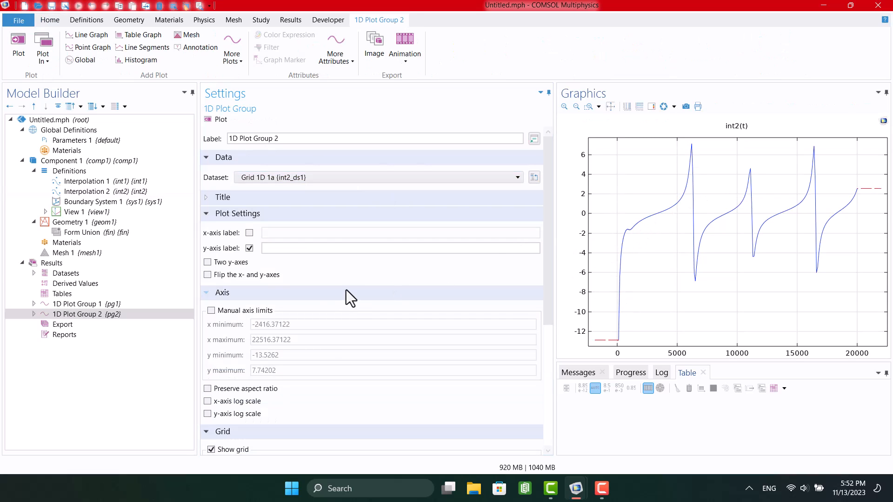
# - Rename 1D Plot Group 1 to 'Input' and set Function 1's dataset to Grid 1D 1
pyautogui.click(79, 303)
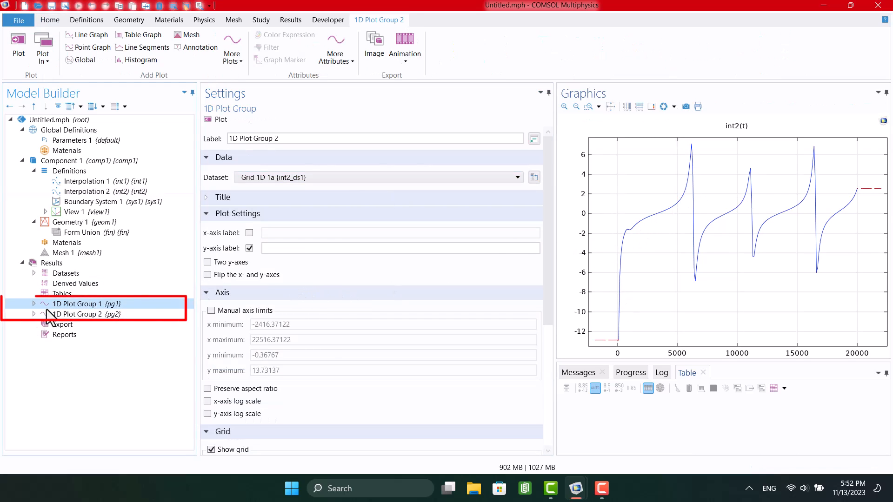
pyautogui.click(76, 304)
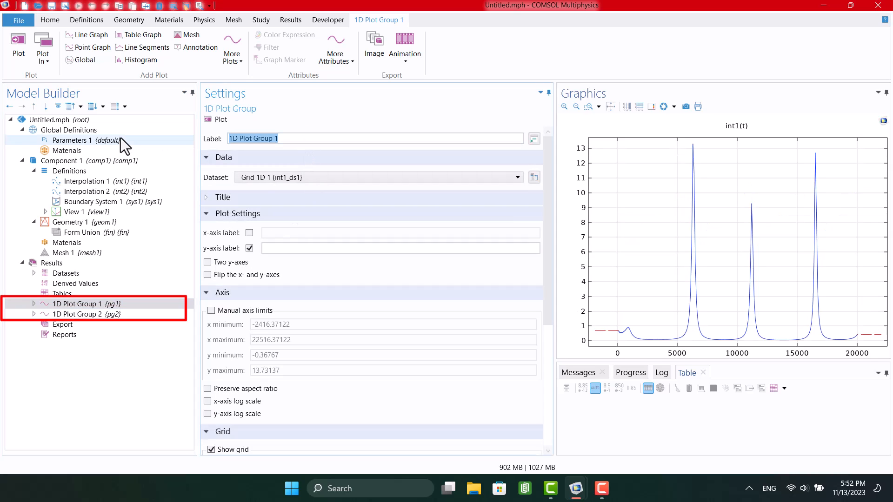
pyautogui.write('Input')
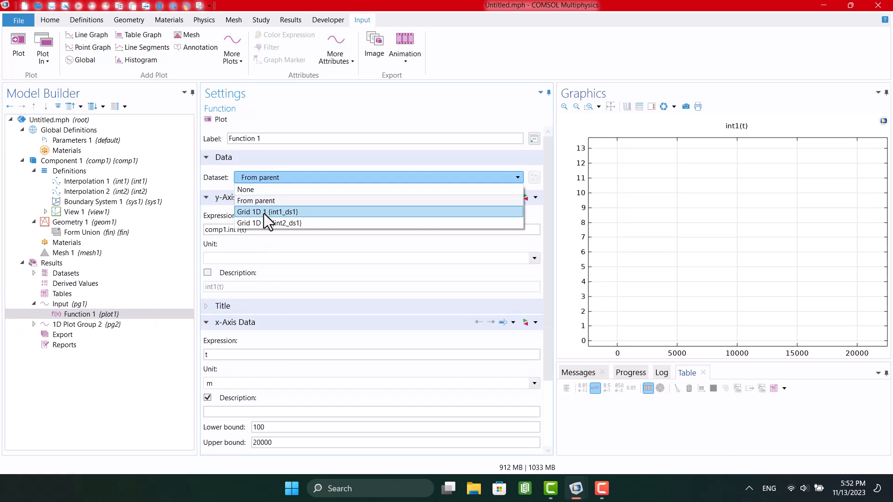
pyautogui.click(267, 212)
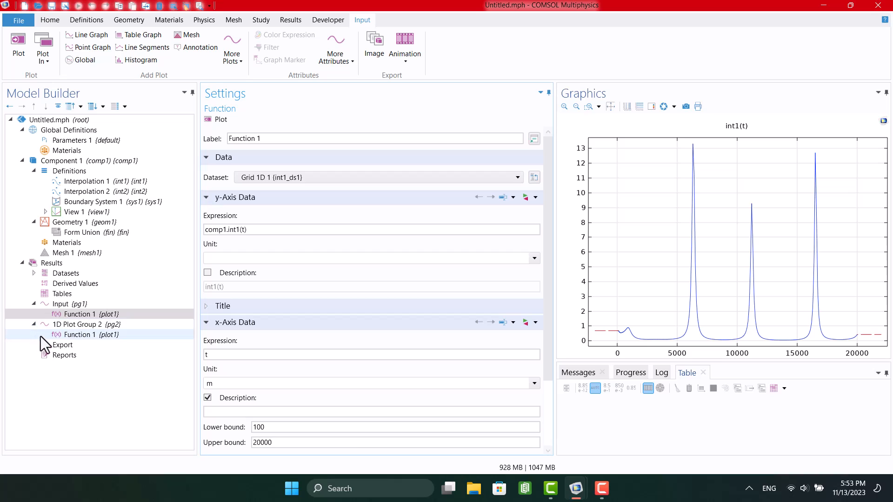
# - Move Function 2 into the Input group and set its dataset to Grid 1D 1a
pyautogui.click(79, 334)
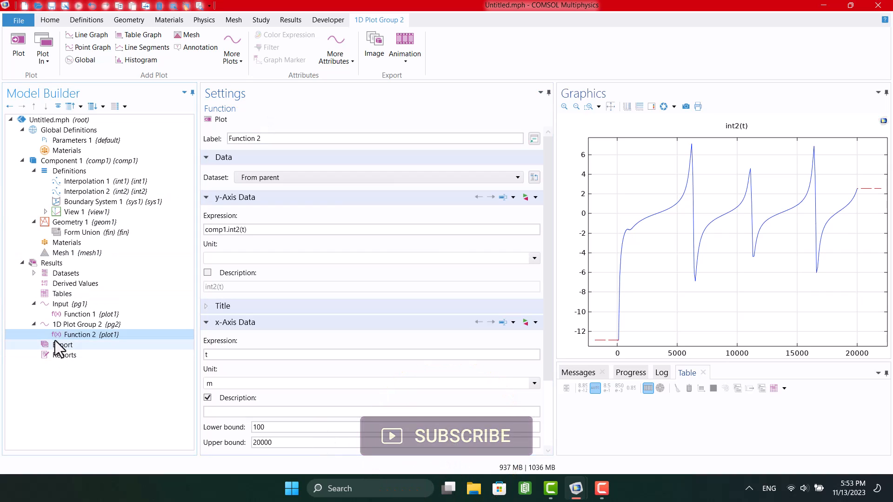
pyautogui.click(85, 324)
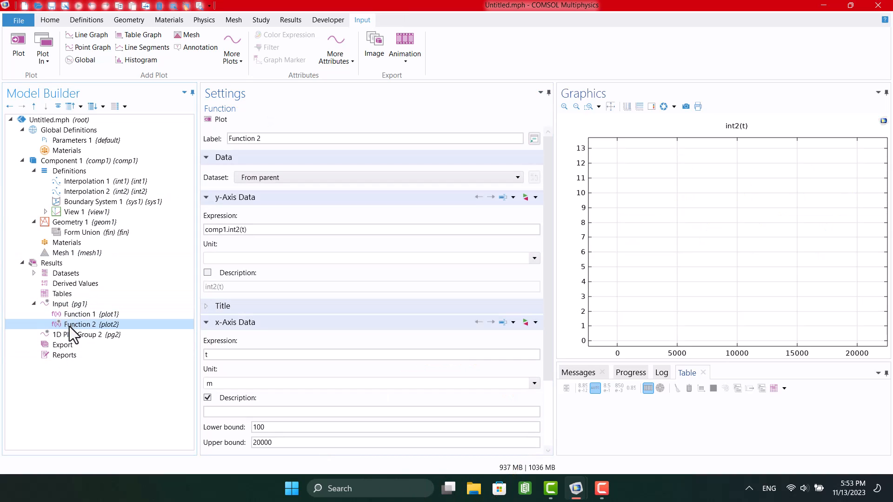
pyautogui.click(377, 177)
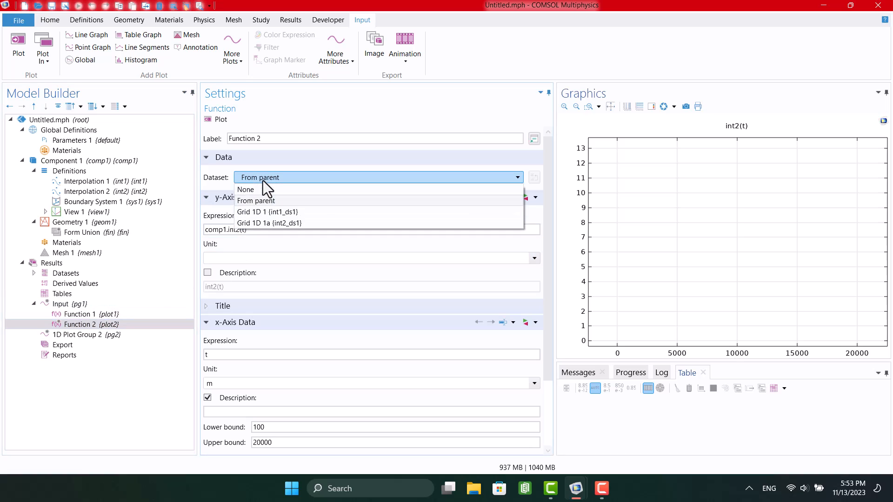
pyautogui.click(269, 223)
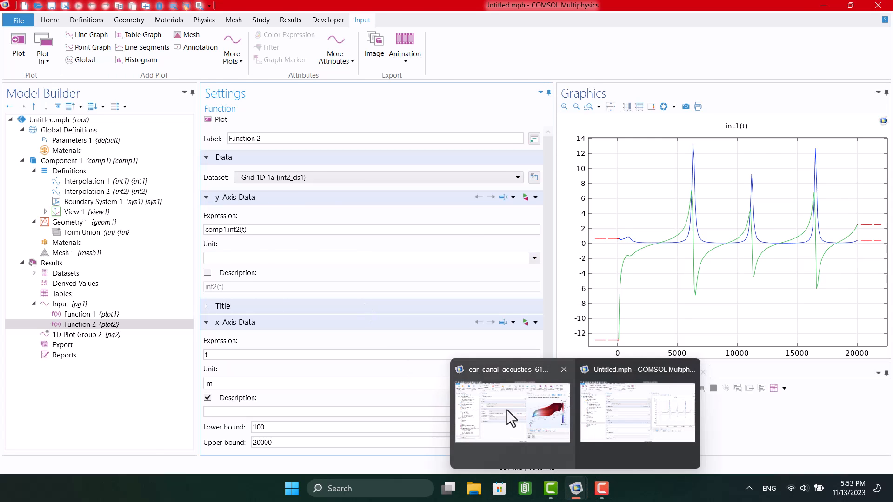
# - Switch back to the ear_canal_acoustics_61.mph window from the taskbar preview
pyautogui.click(512, 413)
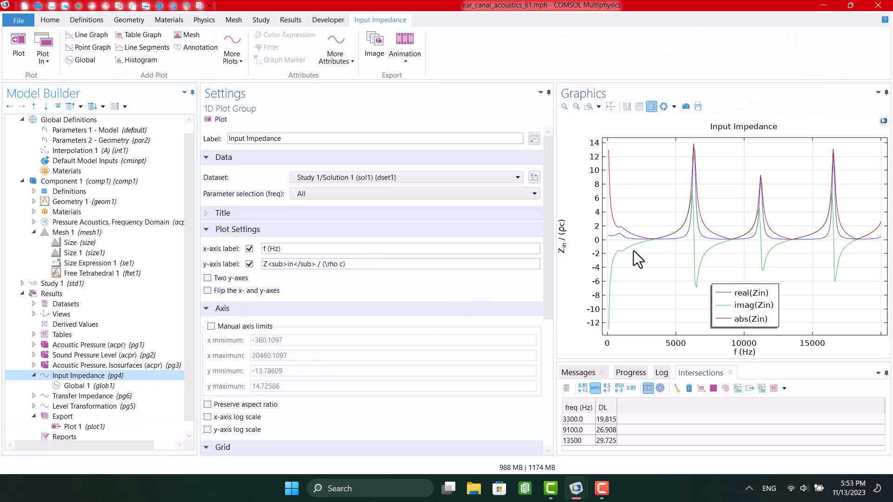
pyautogui.moveTo(586, 319)
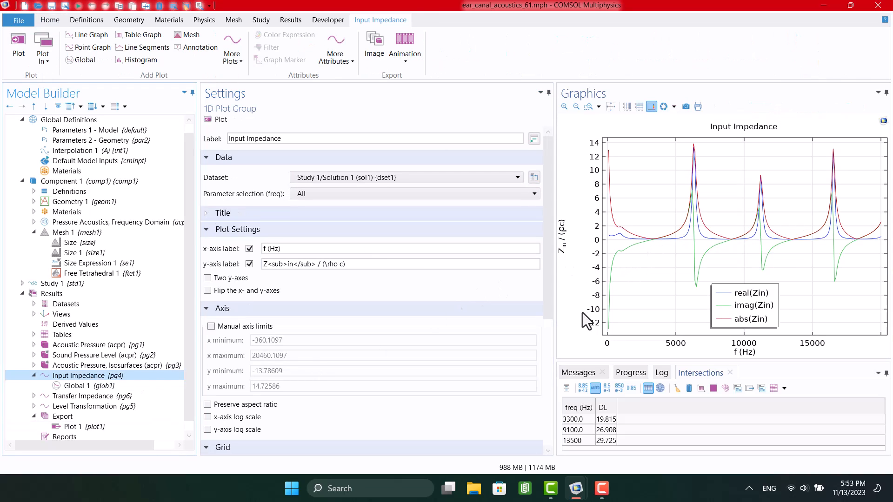